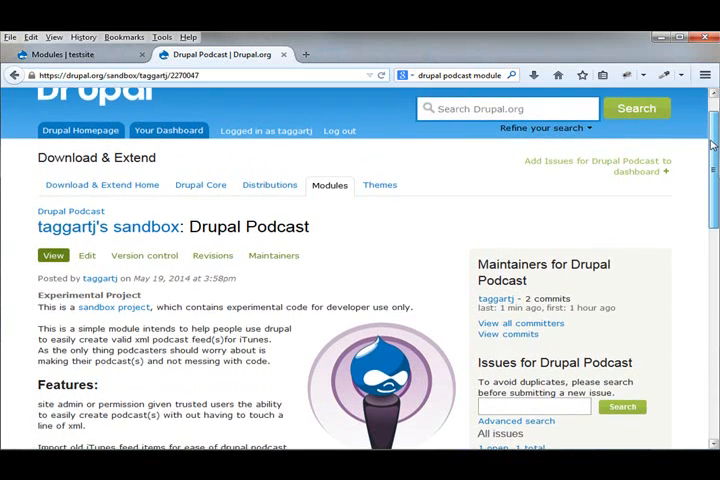
# - Navigate from the drupal.org Podcast page to the localhost test site's admin/modules list
pyautogui.scroll(-3)
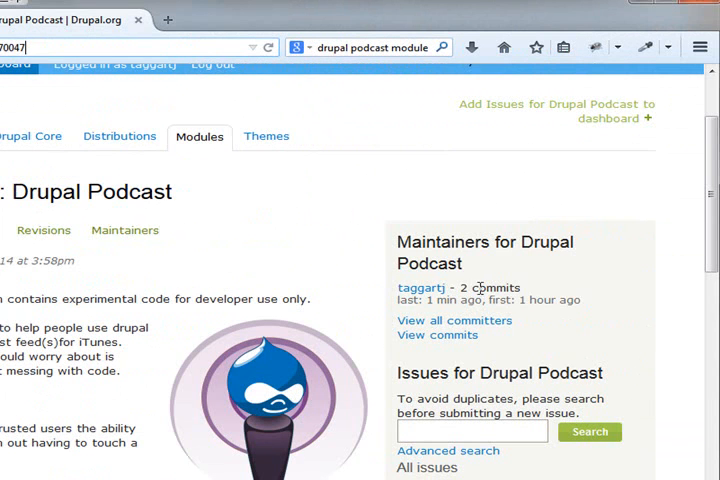
pyautogui.doubleClick(492, 288)
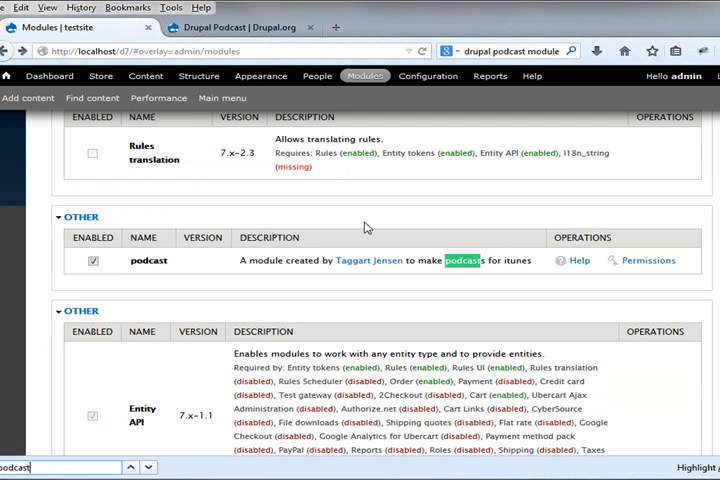
# - Enable the podcast module and save the module configuration
pyautogui.click(42, 468)
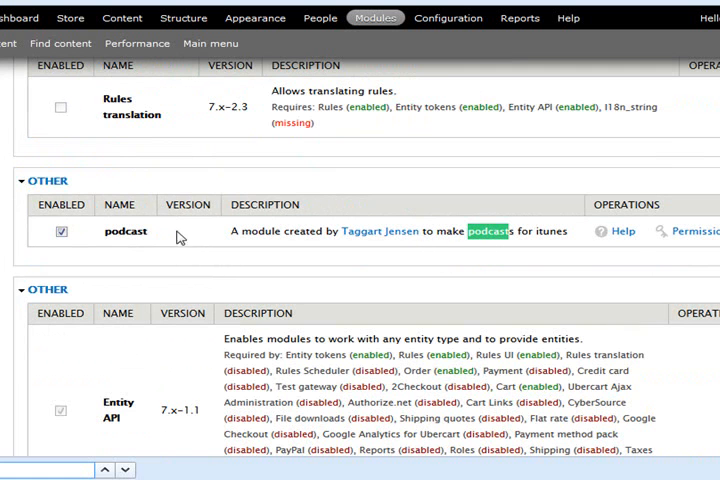
pyautogui.moveTo(84, 244)
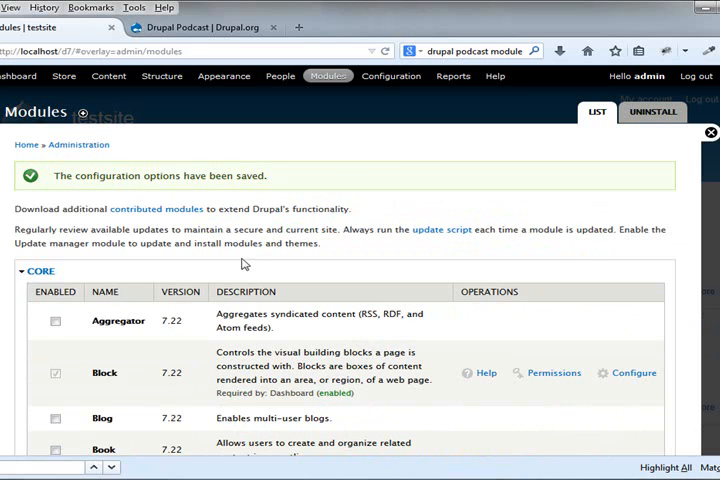
pyautogui.scroll(-3)
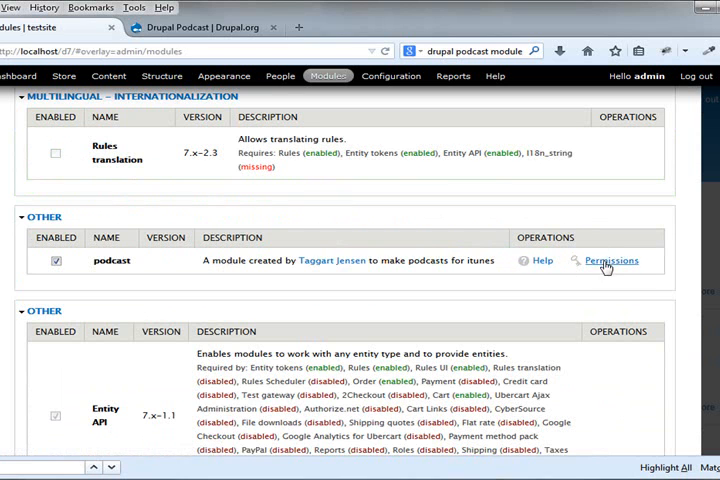
pyautogui.moveTo(538, 264)
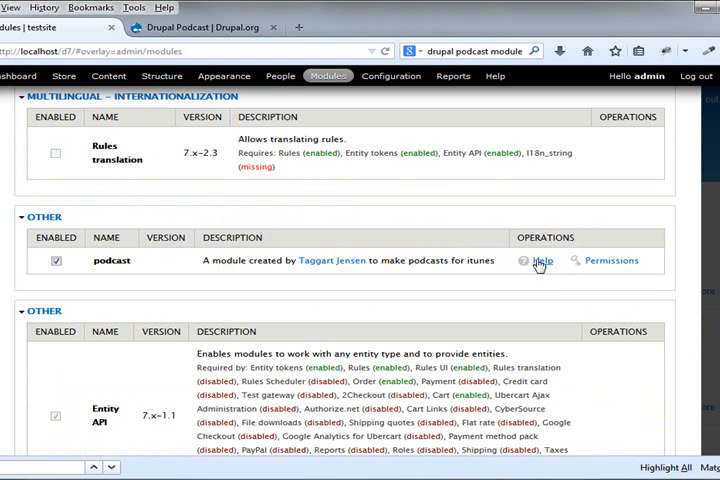
pyautogui.moveTo(548, 260)
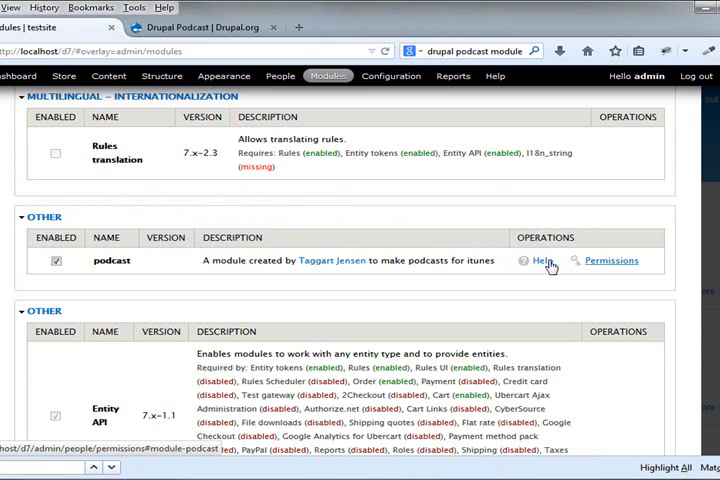
# - Grant the Administrator role the admin podcast permission on the Permissions page
pyautogui.click(610, 260)
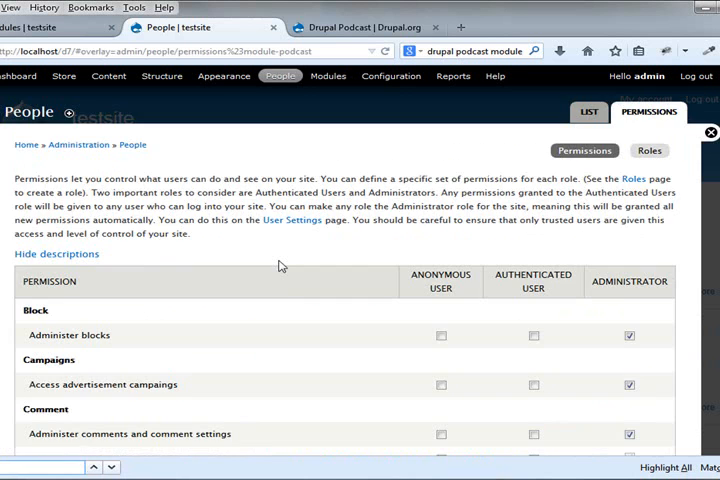
pyautogui.scroll(-3)
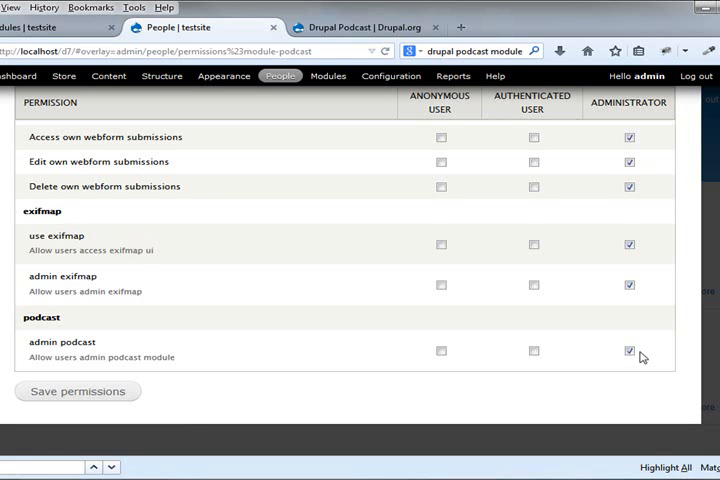
pyautogui.moveTo(252, 166)
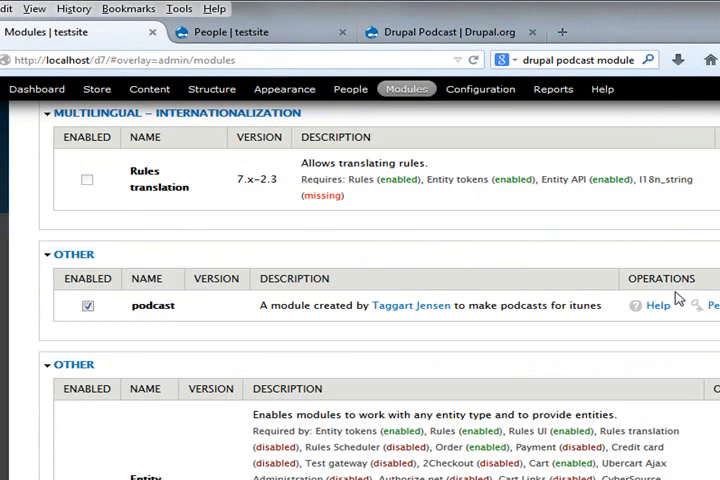
# - Visit the podcast module's help page and continue to the Admin Podcast page
pyautogui.click(656, 304)
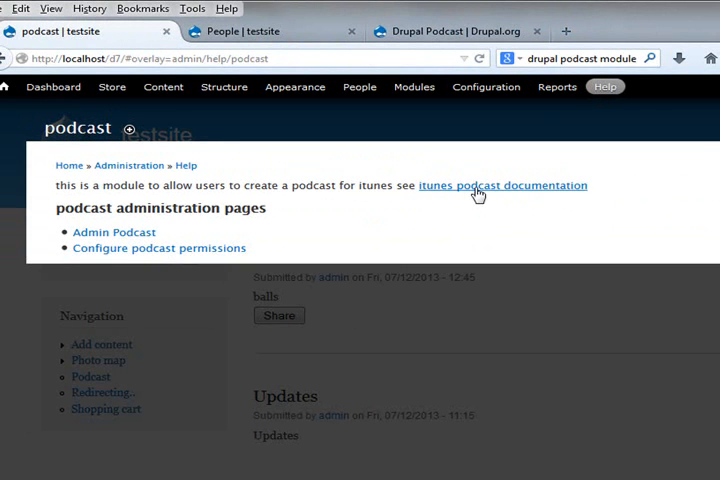
pyautogui.moveTo(426, 206)
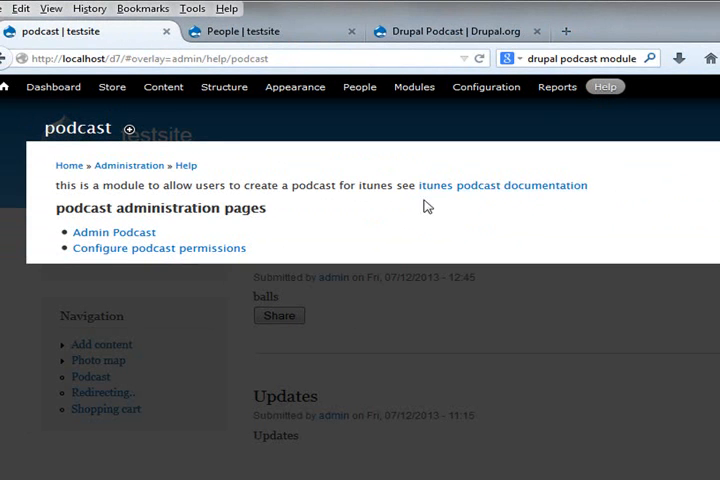
pyautogui.moveTo(530, 196)
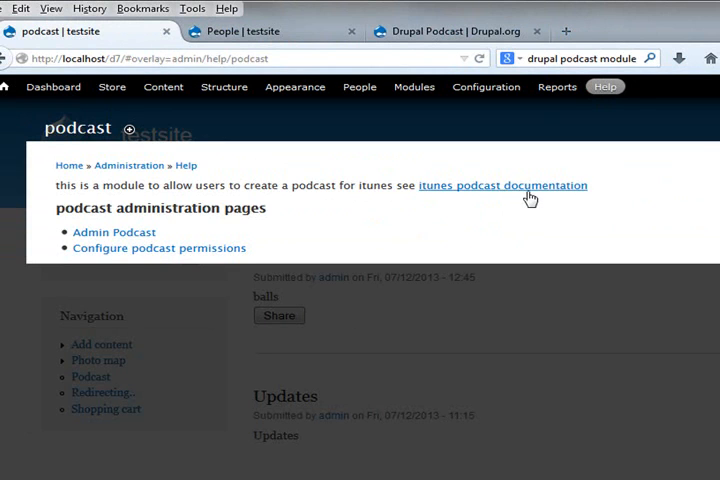
pyautogui.moveTo(490, 196)
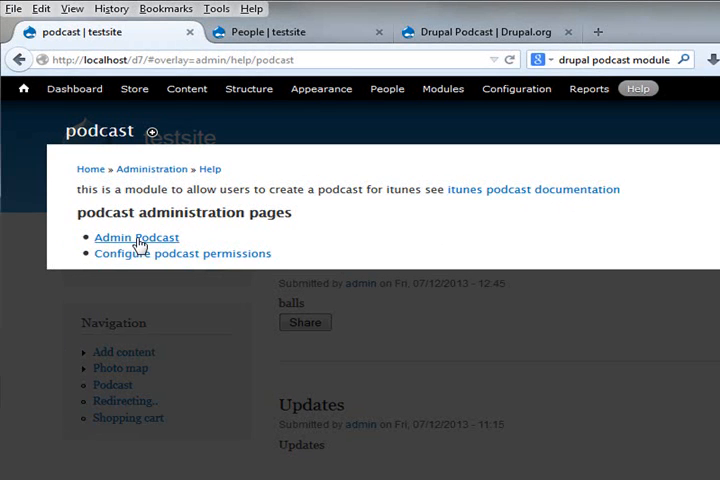
pyautogui.click(136, 236)
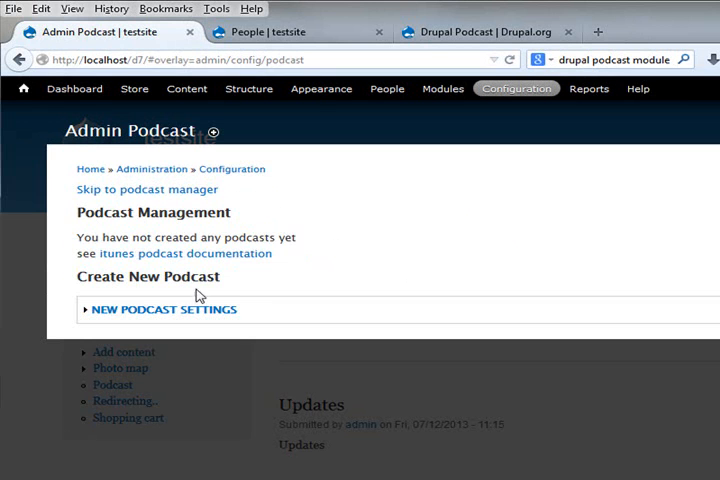
# - Reveal the new-podcast settings and fill in its title, link, copyright and subtitle
pyautogui.click(160, 308)
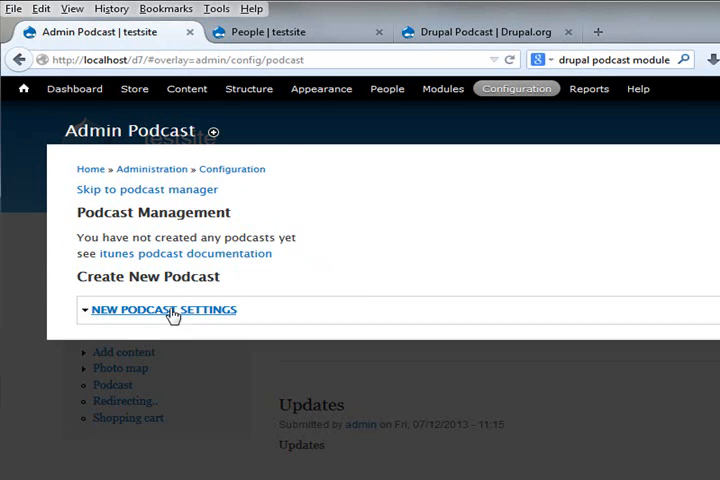
pyautogui.click(162, 308)
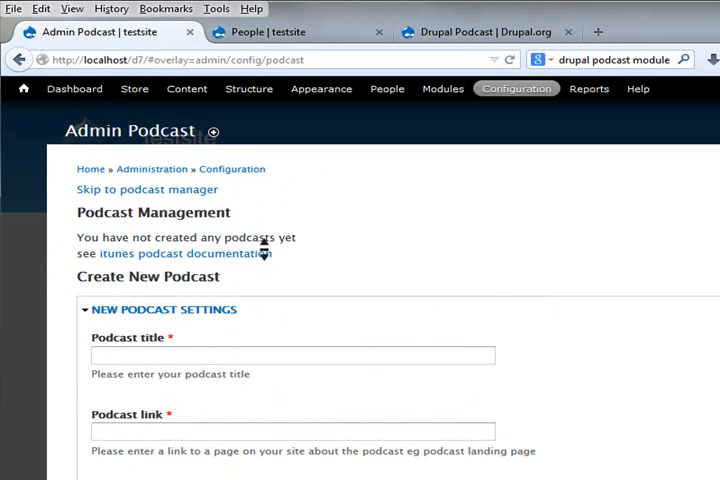
pyautogui.scroll(-3)
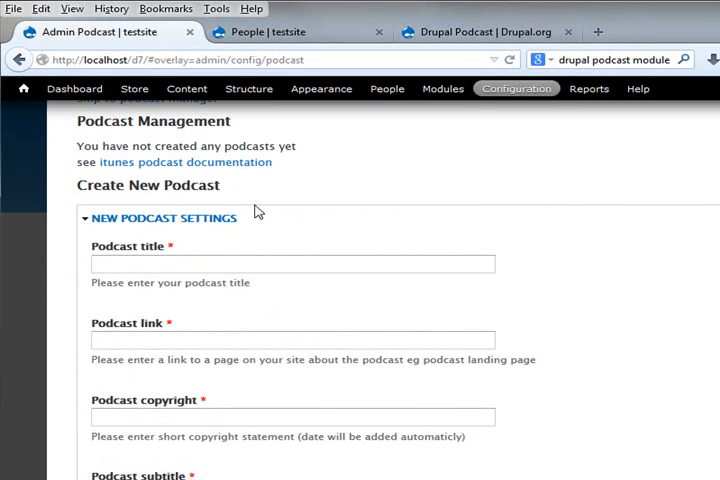
pyautogui.click(292, 264)
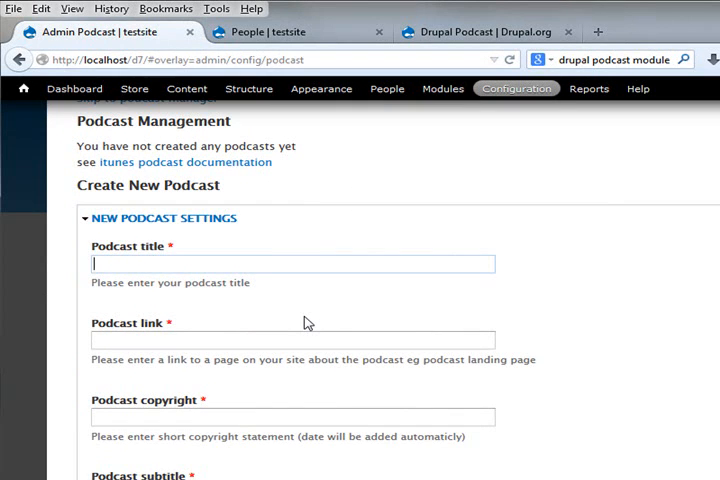
pyautogui.scroll(-3)
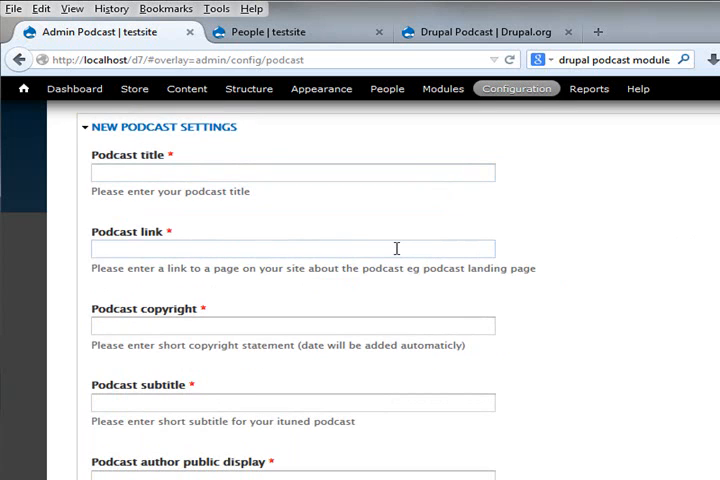
pyautogui.click(292, 248)
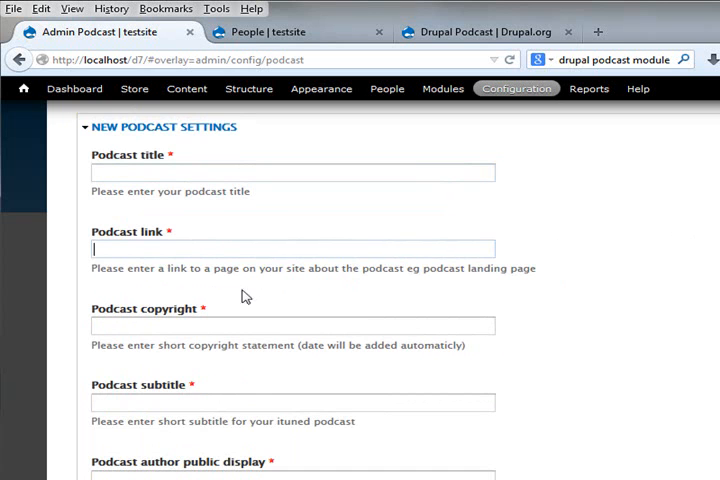
pyautogui.click(292, 324)
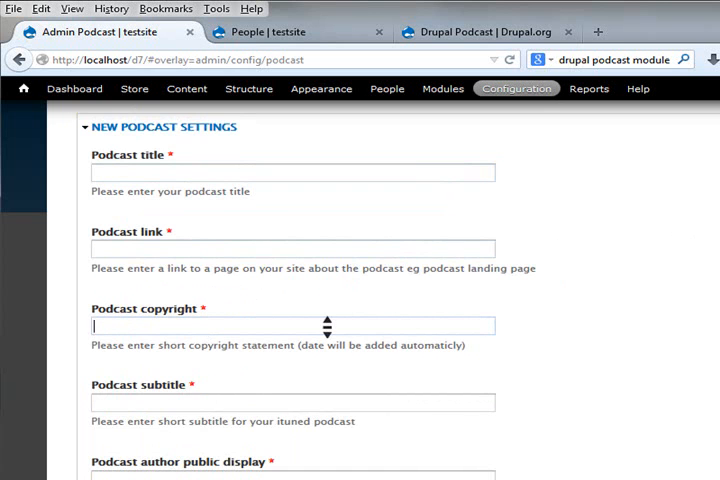
pyautogui.scroll(-3)
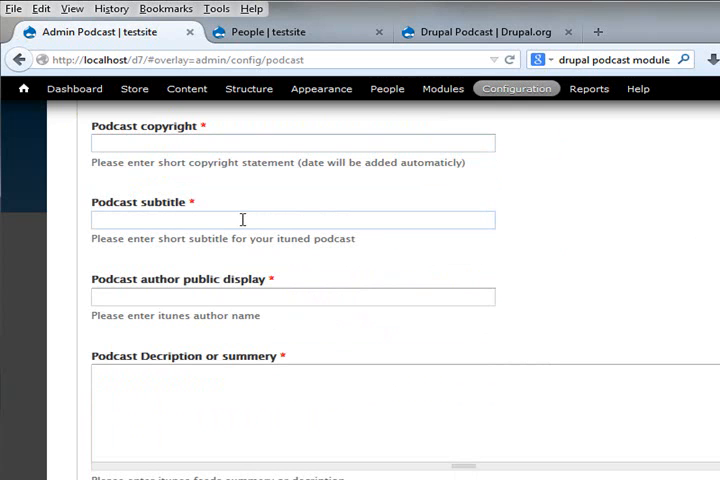
pyautogui.click(290, 296)
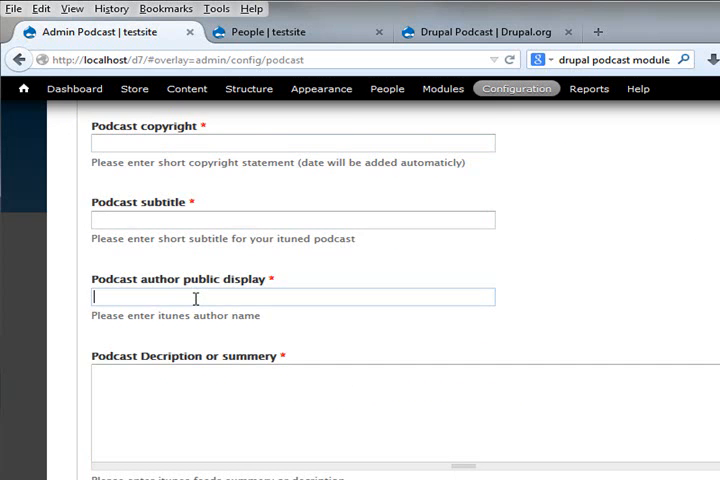
pyautogui.scroll(-3)
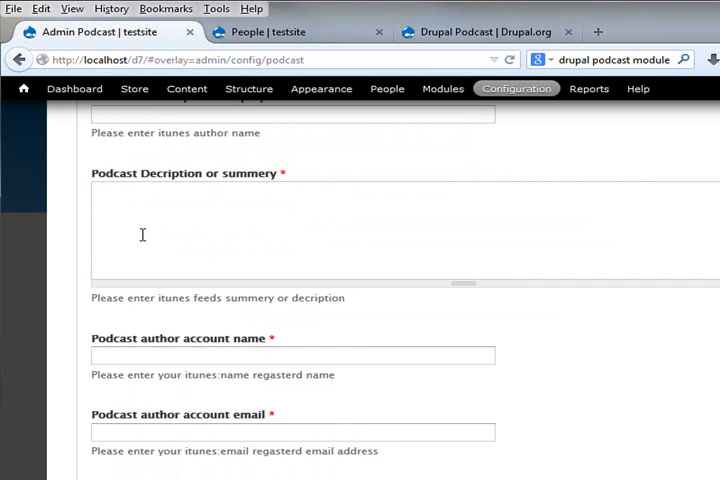
pyautogui.moveTo(164, 234)
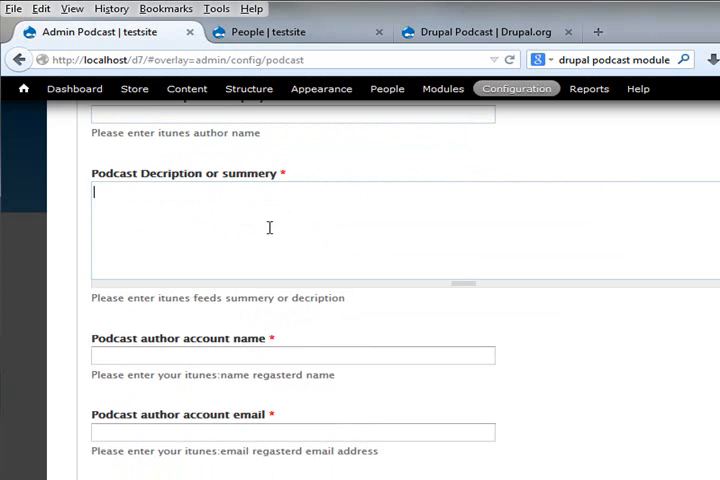
# - Enter the description and author 'dave', set Explicit to No and Category to Music
pyautogui.click(292, 356)
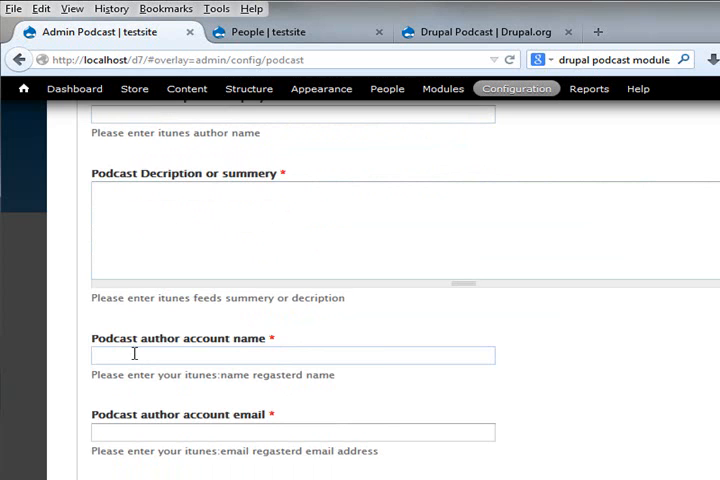
pyautogui.write('dave')
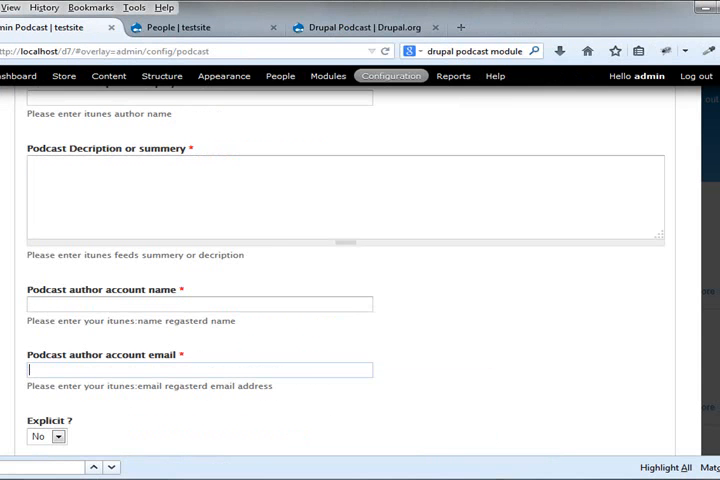
pyautogui.scroll(-3)
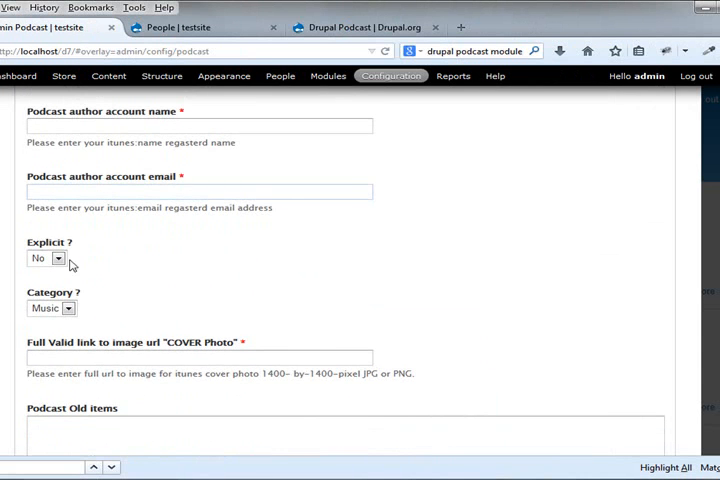
pyautogui.click(48, 258)
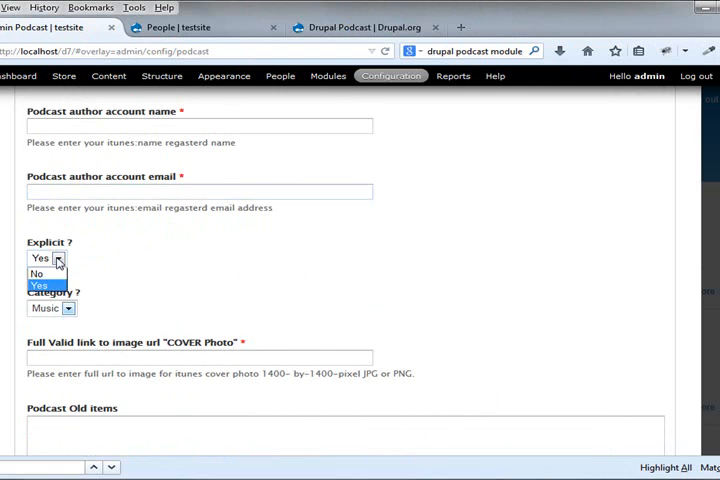
pyautogui.click(36, 272)
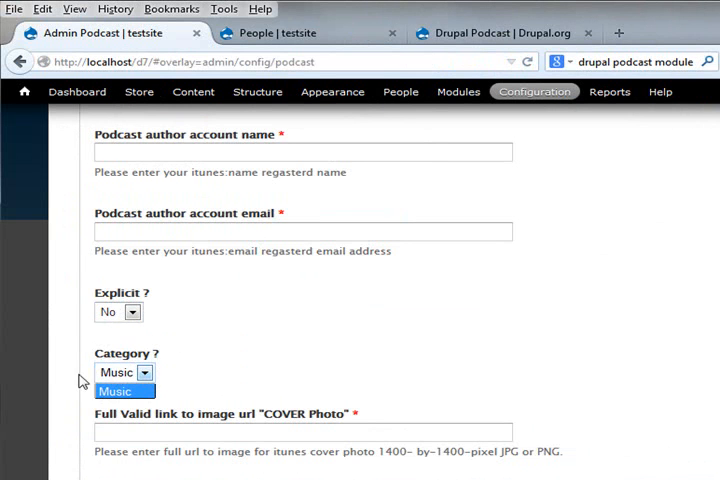
pyautogui.click(124, 372)
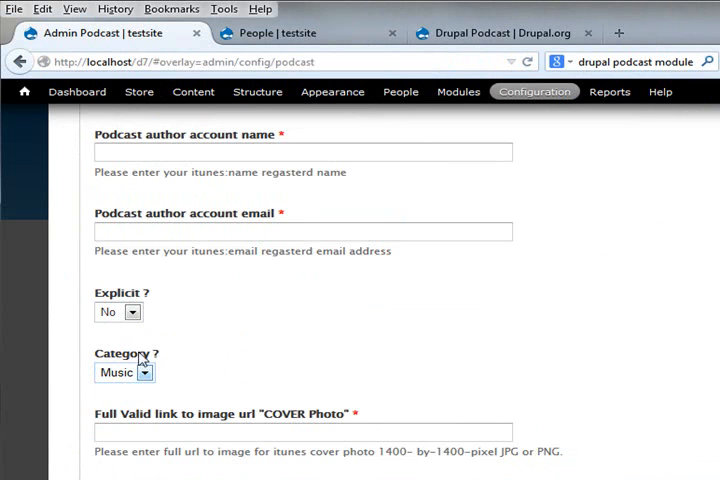
pyautogui.moveTo(136, 356)
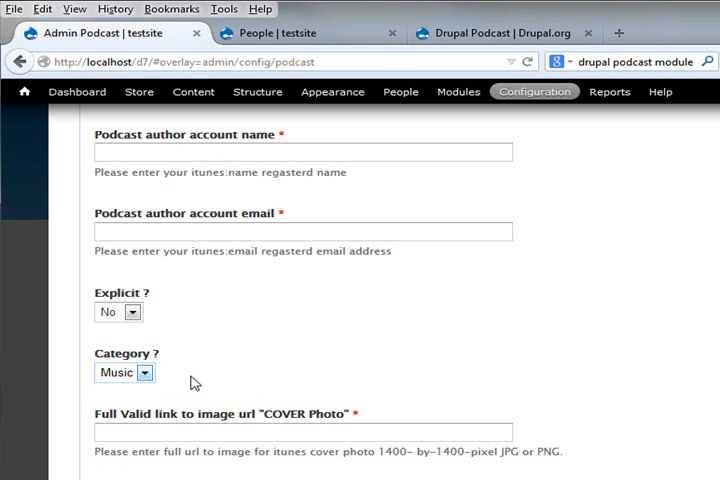
# - Move to the cover image link field, leaving cover photo and old items empty
pyautogui.click(300, 432)
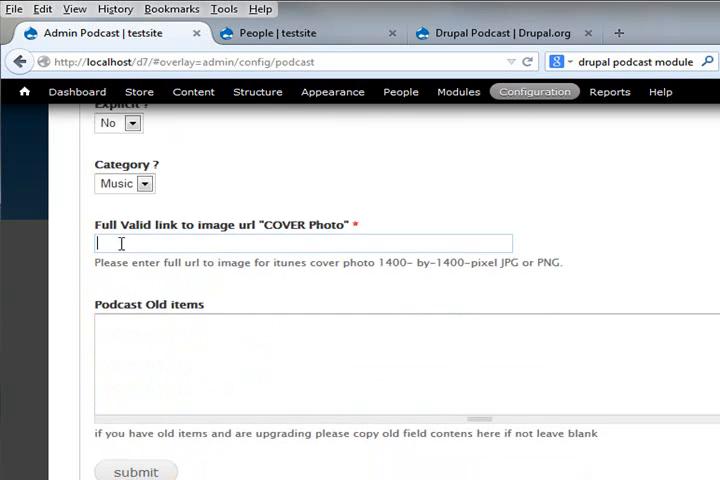
pyautogui.moveTo(344, 232)
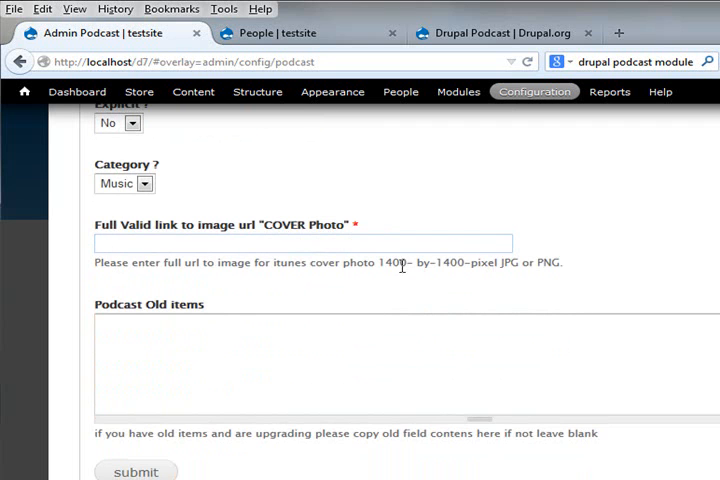
pyautogui.doubleClick(396, 264)
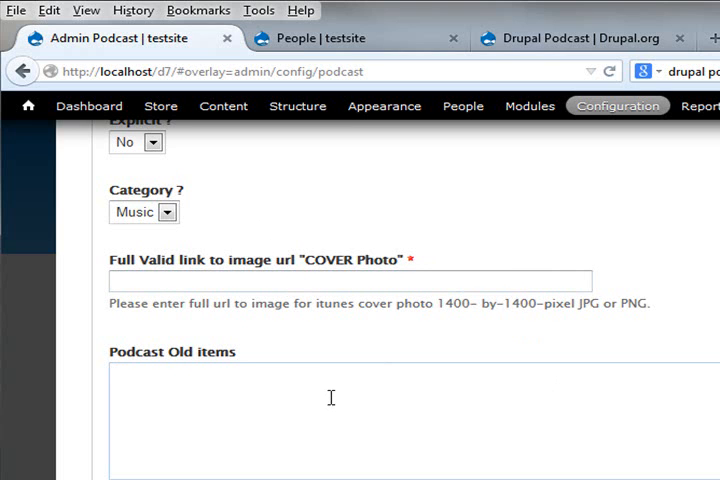
pyautogui.scroll(-3)
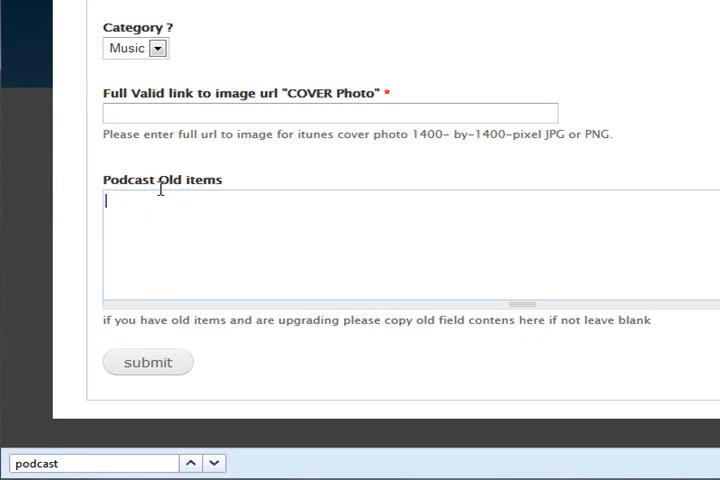
pyautogui.moveTo(168, 204)
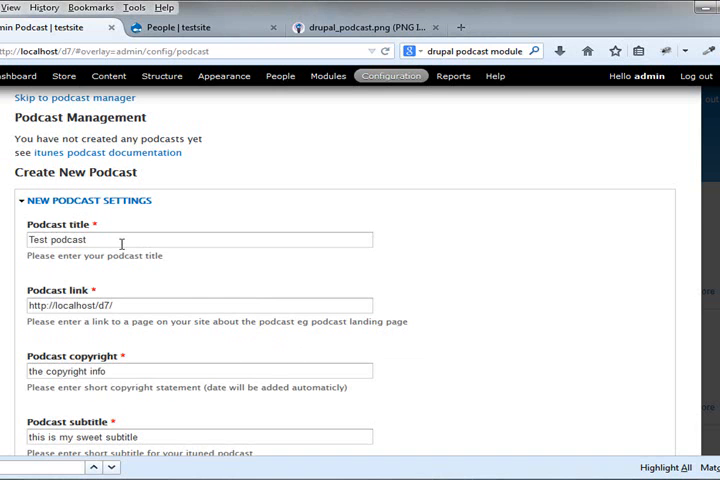
# - Supply the drupal_podcast.png cover URL and submit the settings to create Test podcast
pyautogui.scroll(-3)
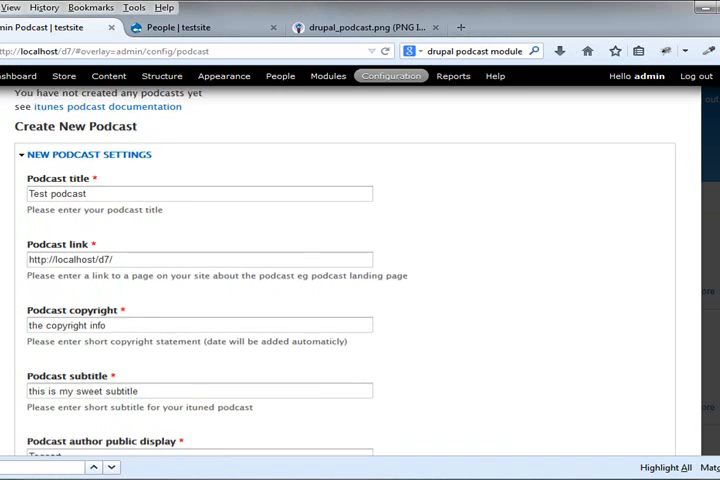
pyautogui.scroll(-3)
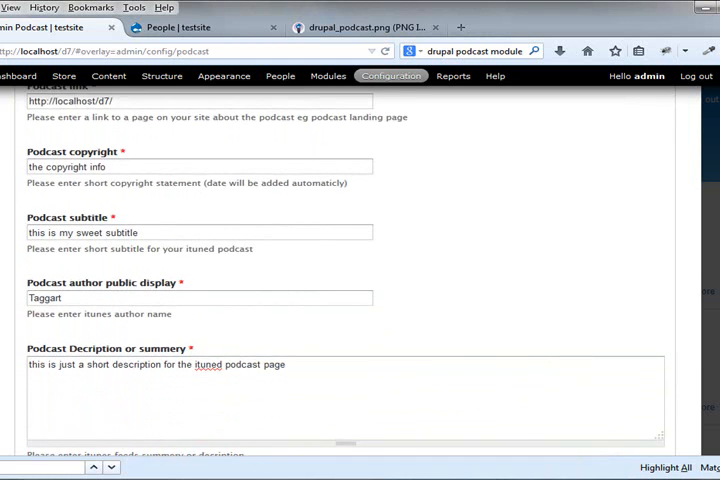
pyautogui.scroll(-3)
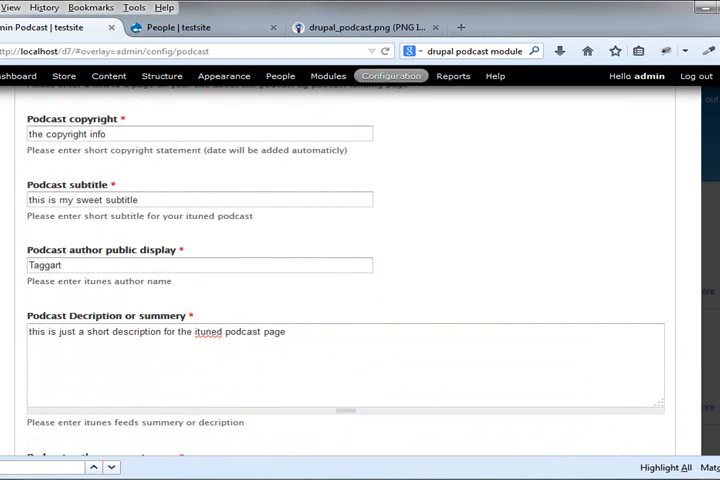
pyautogui.scroll(3)
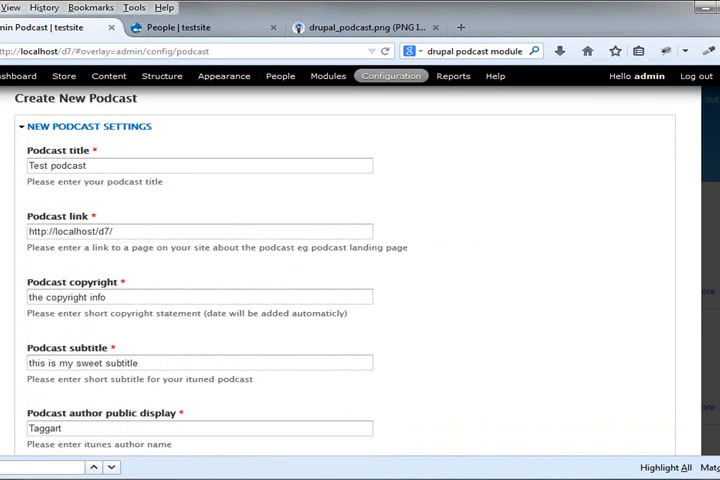
pyautogui.scroll(-3)
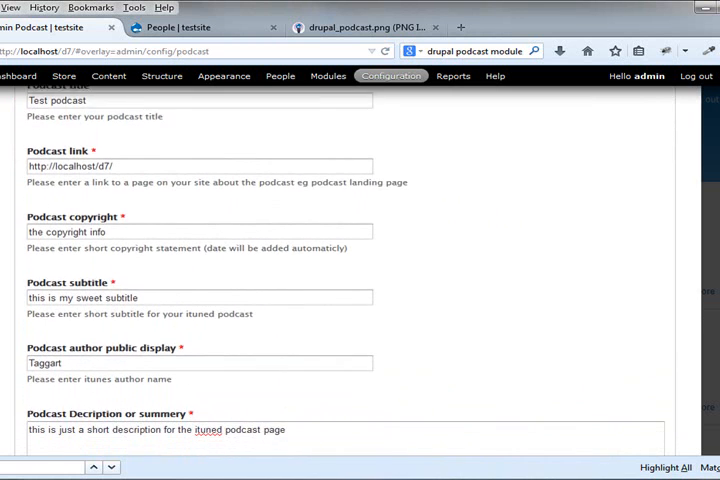
pyautogui.scroll(-3)
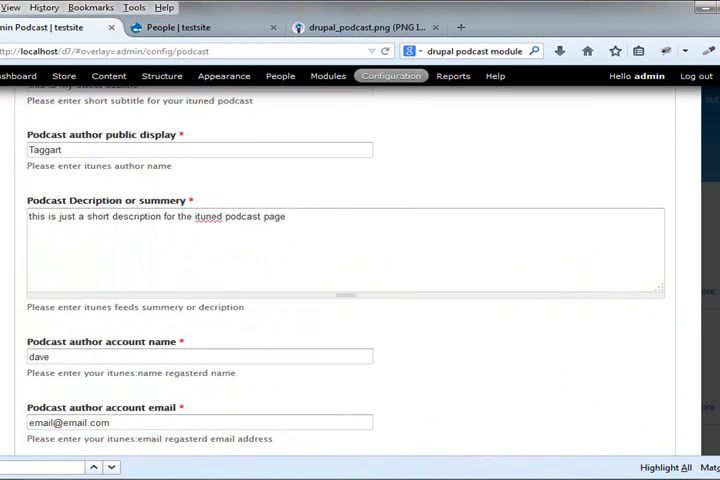
pyautogui.scroll(-3)
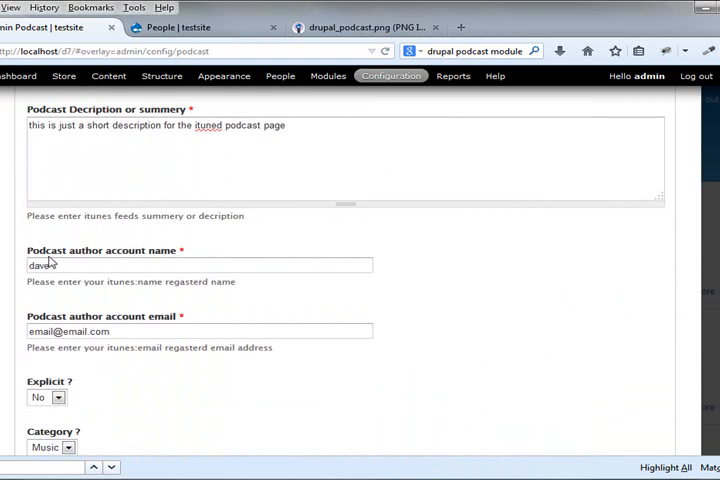
pyautogui.scroll(-3)
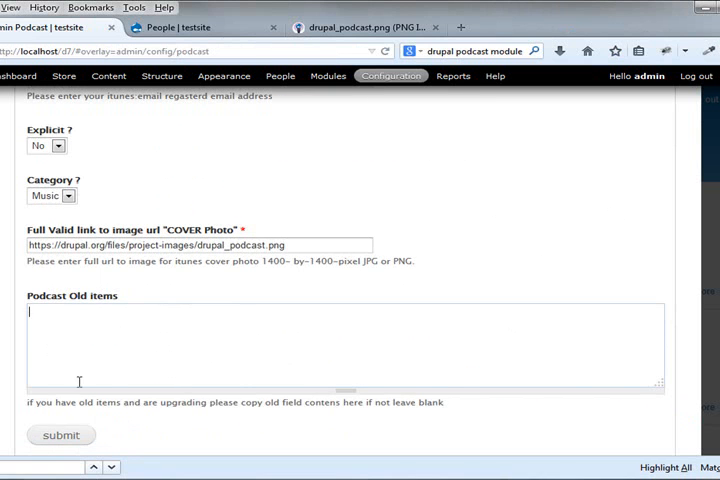
pyautogui.click(60, 434)
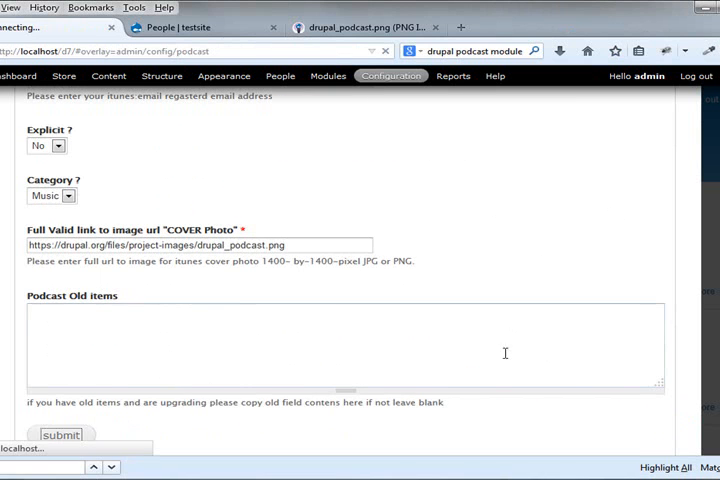
pyautogui.click(60, 432)
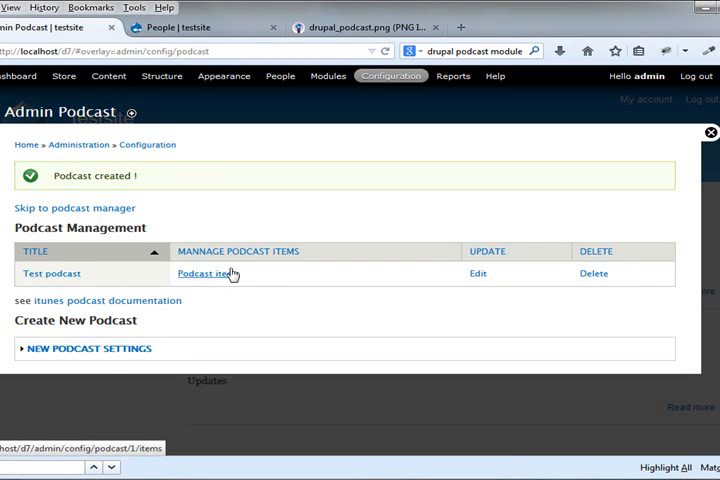
pyautogui.moveTo(478, 276)
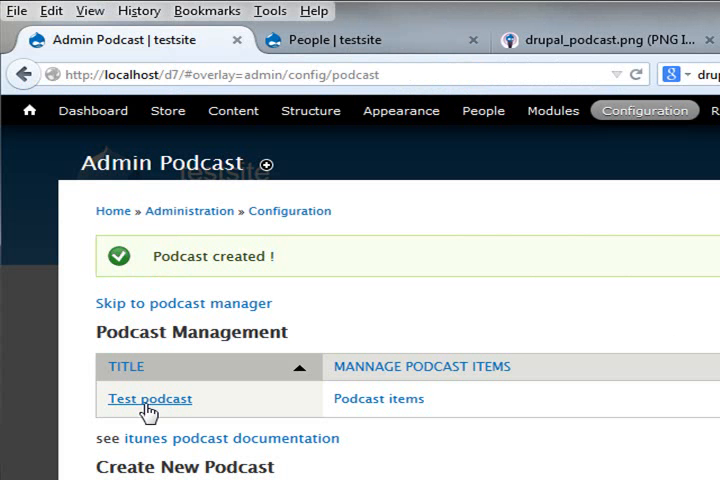
# - Open the Test podcast from the Podcast Management table to view its feed page
pyautogui.click(150, 398)
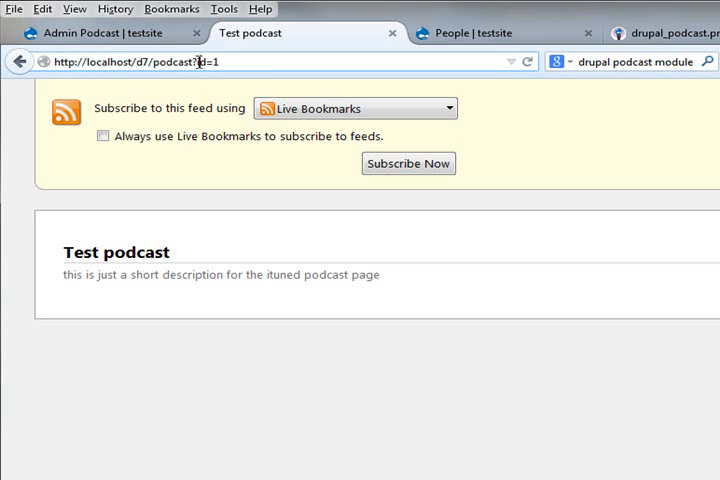
# - Trim the /1 id from the address and return to the admin/config/podcast page
pyautogui.doubleClick(204, 60)
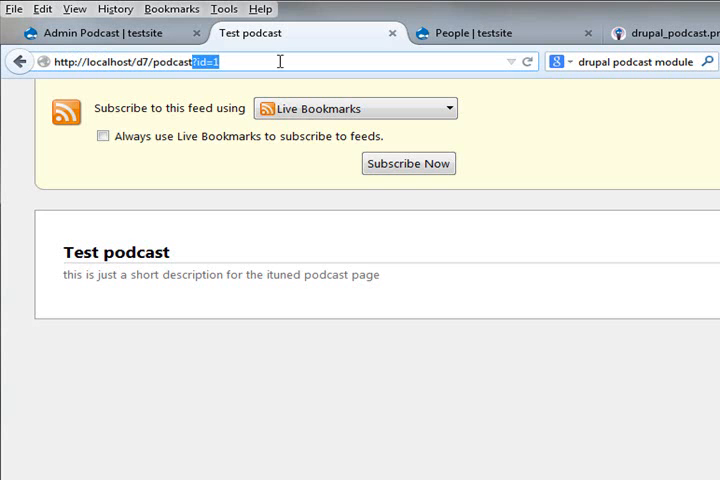
pyautogui.press('Delete')
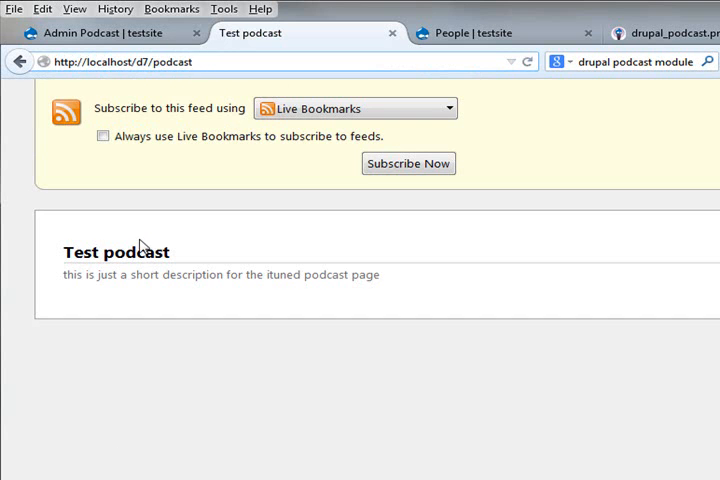
pyautogui.click(100, 32)
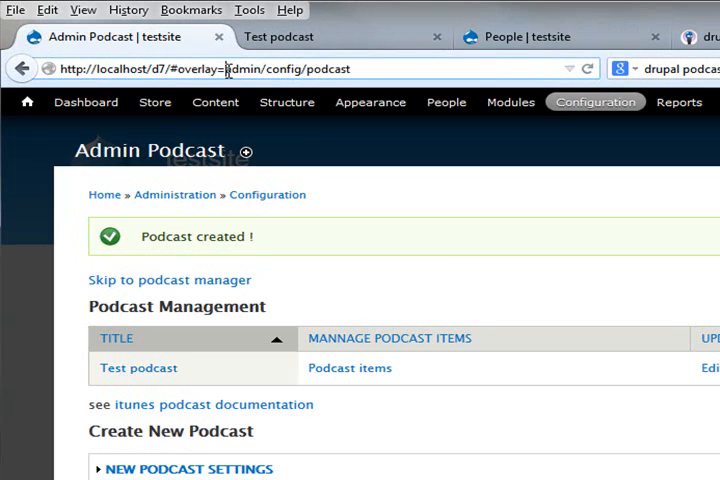
# - Open the Podcast items management for Test podcast, which has no items yet
pyautogui.doubleClick(204, 68)
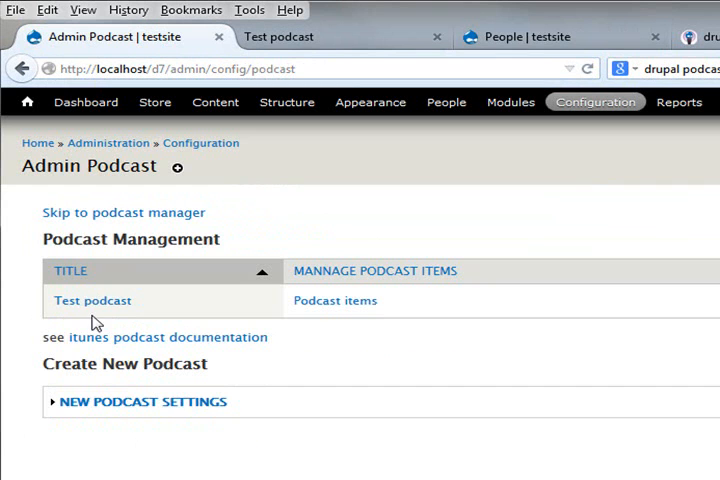
pyautogui.moveTo(104, 390)
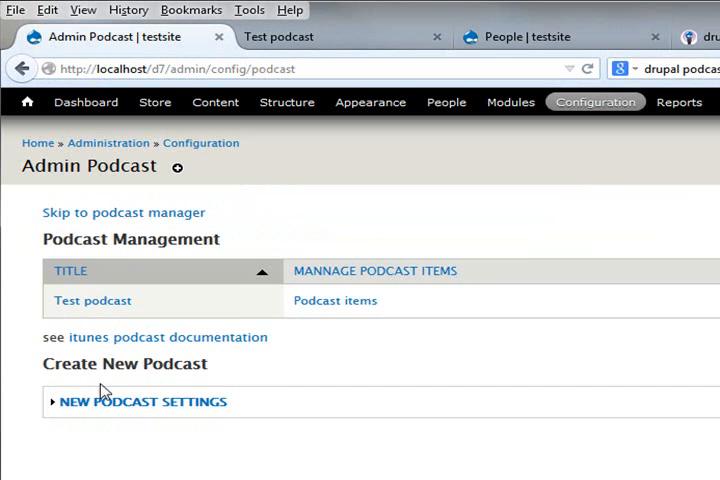
pyautogui.click(144, 400)
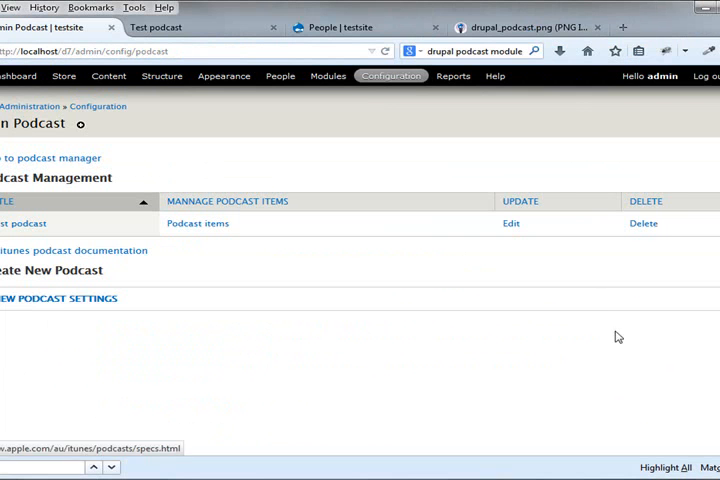
pyautogui.moveTo(472, 244)
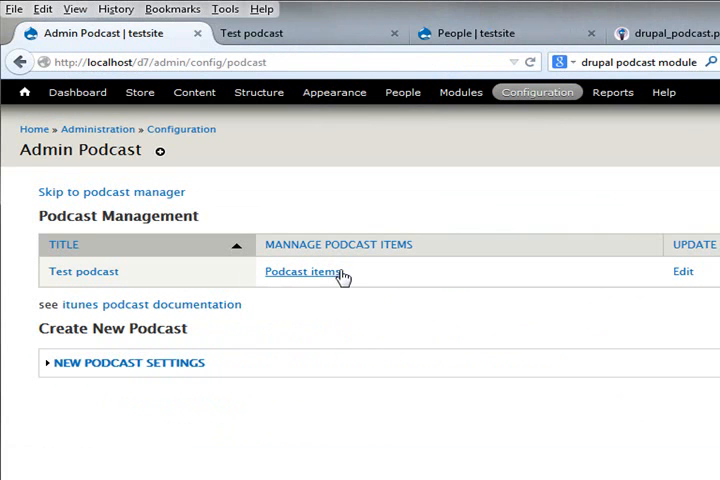
pyautogui.click(300, 272)
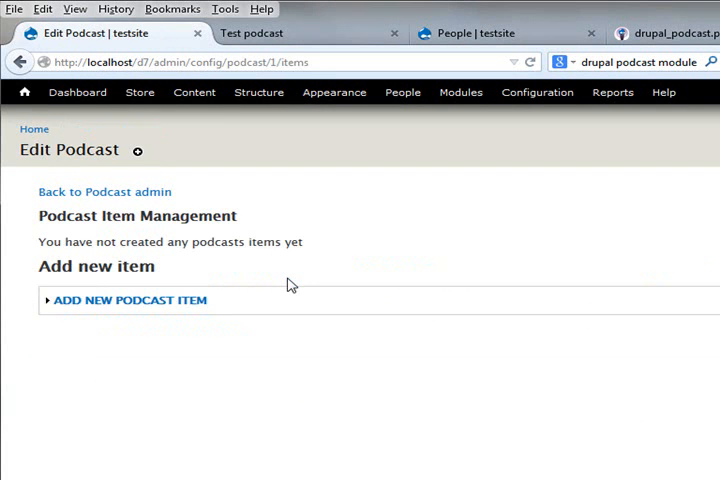
pyautogui.moveTo(162, 242)
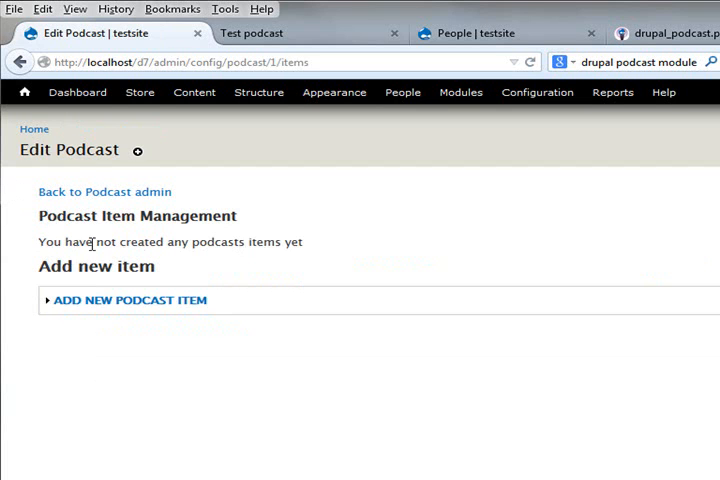
pyautogui.moveTo(308, 256)
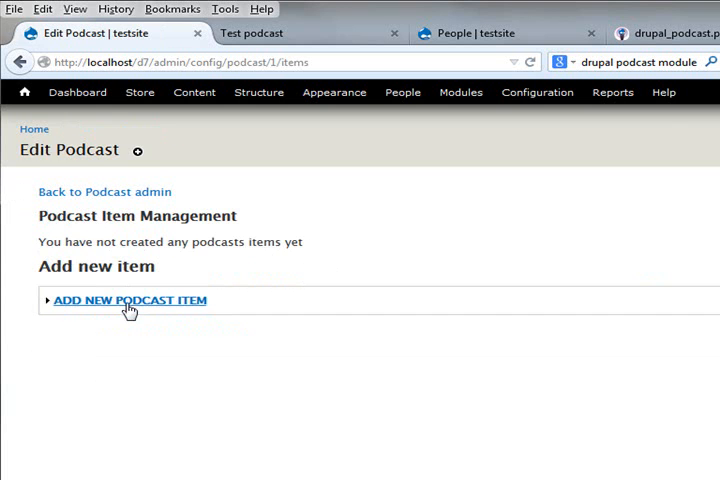
# - Start a new podcast item titled 'Some pink floyd action'
pyautogui.click(128, 300)
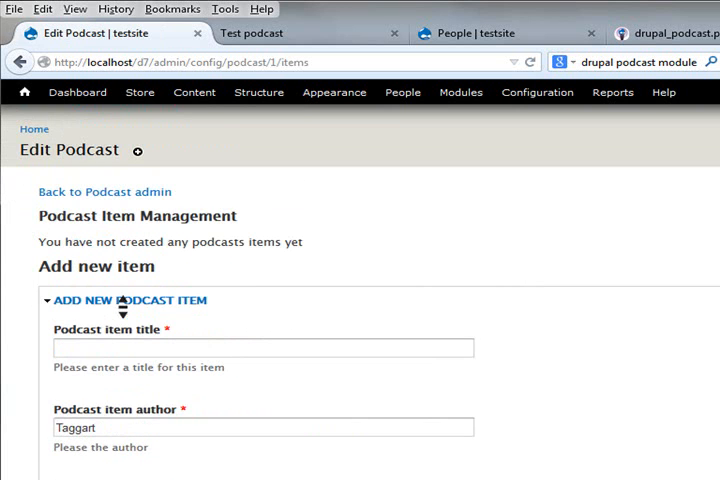
pyautogui.scroll(-3)
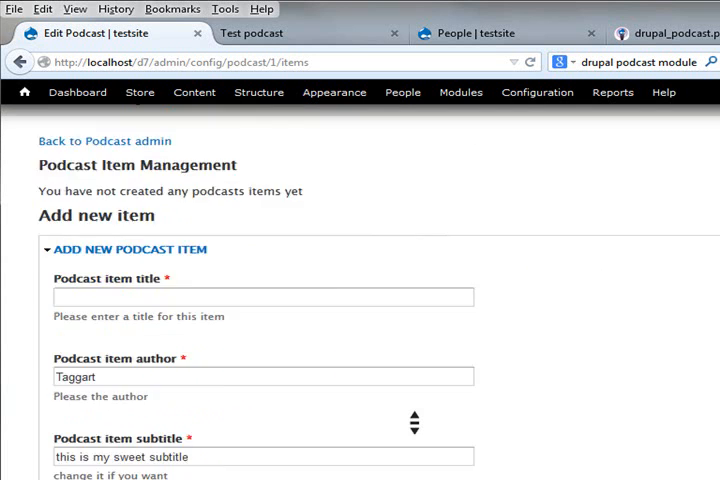
pyautogui.scroll(-3)
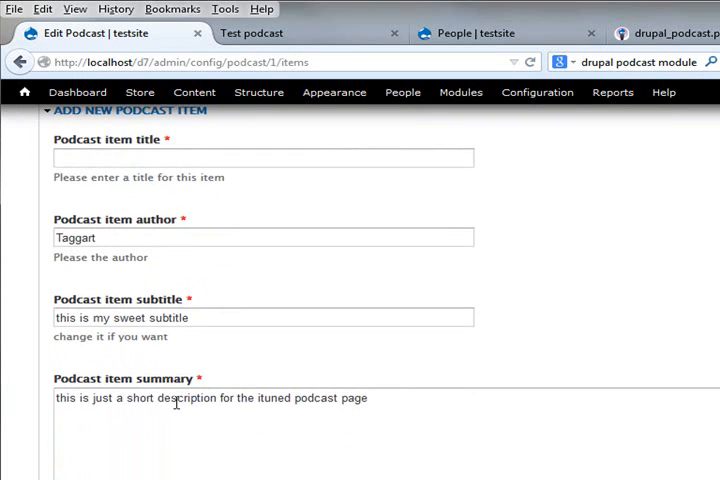
pyautogui.moveTo(258, 398)
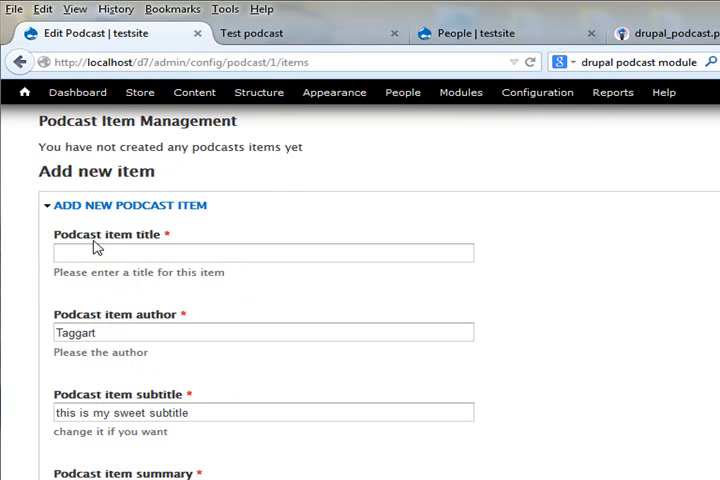
pyautogui.write('Some pink floyd action')
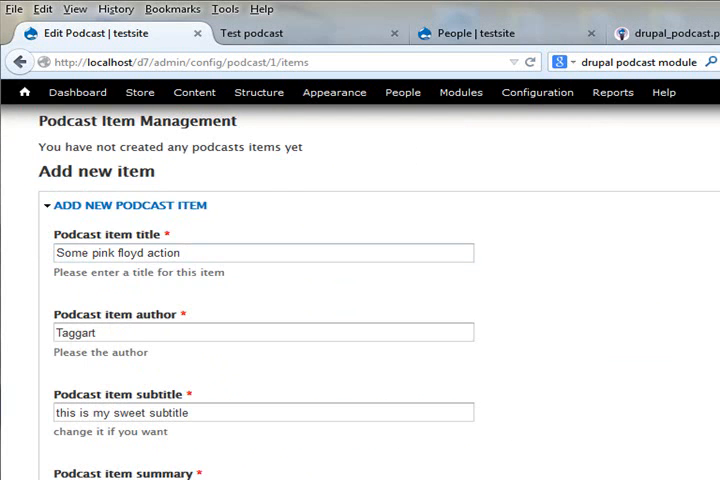
# - Set author 'pinfloyd' and a subtitle/summary calling it a good song by pinkfloyd
pyautogui.doubleClick(76, 332)
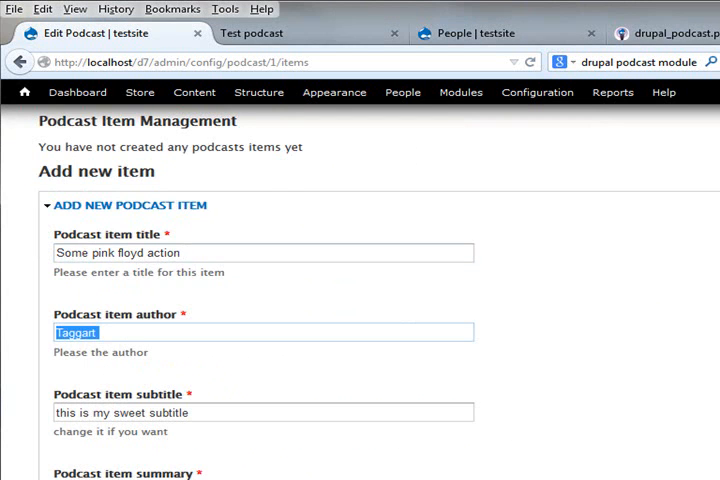
pyautogui.write('pinfloyd')
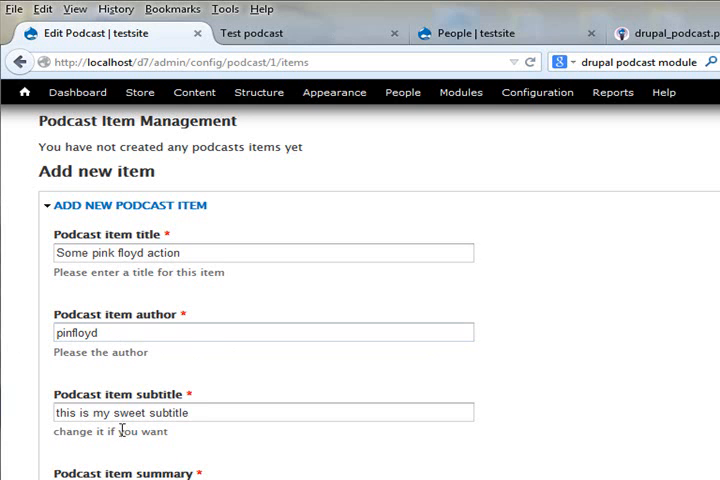
pyautogui.write('this is a good song by pinkfloydgit push origin master')
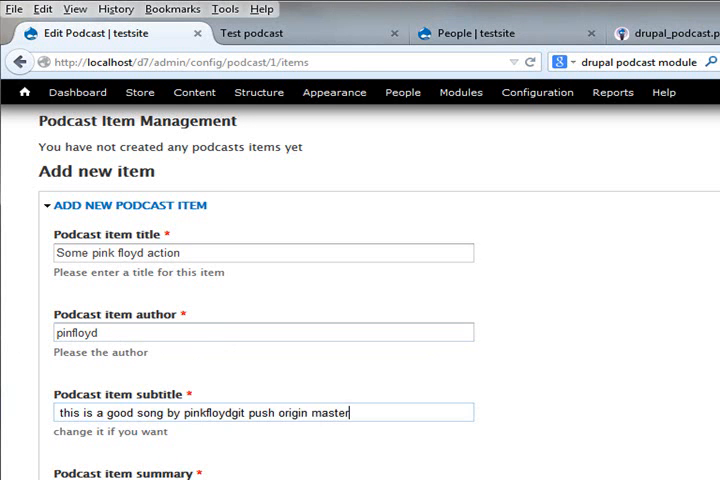
pyautogui.scroll(-3)
pyautogui.write('this is a good song by pinkfloyd')
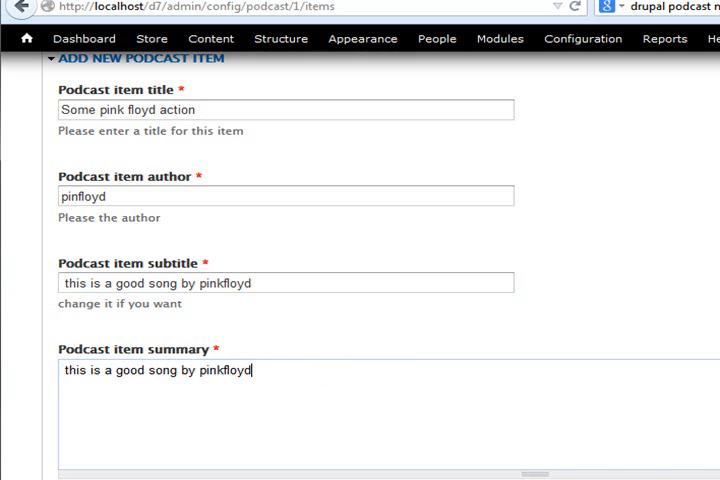
pyautogui.scroll(-3)
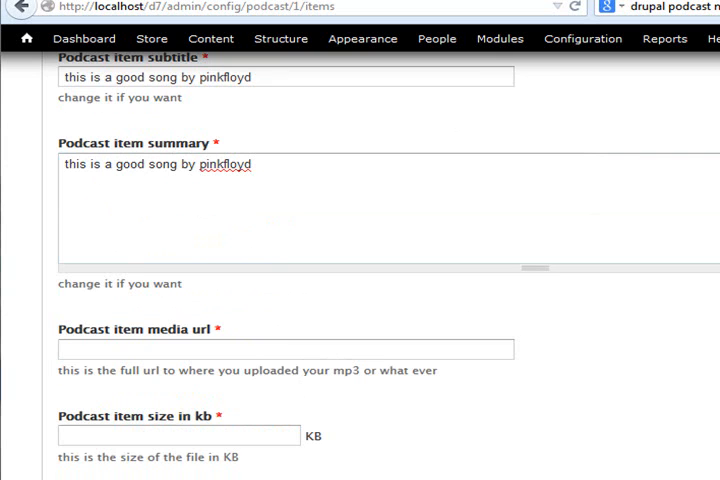
pyautogui.click(288, 348)
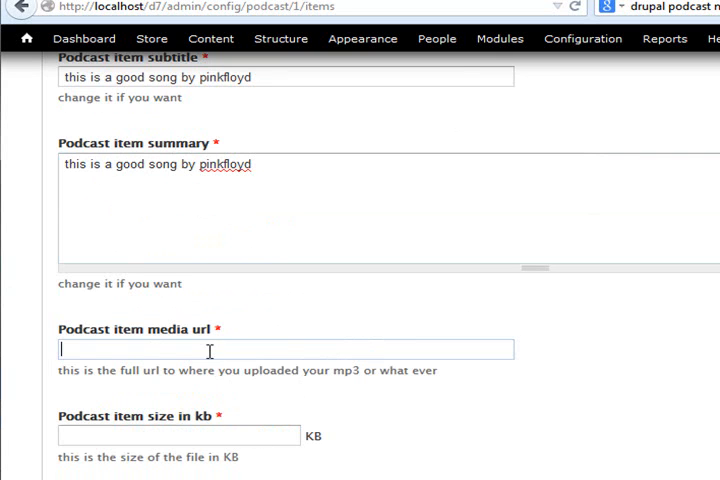
pyautogui.write('http://localhost/d7/media/pinkfloydTime.mp3')
pyautogui.click(178, 434)
pyautogui.write('6684')
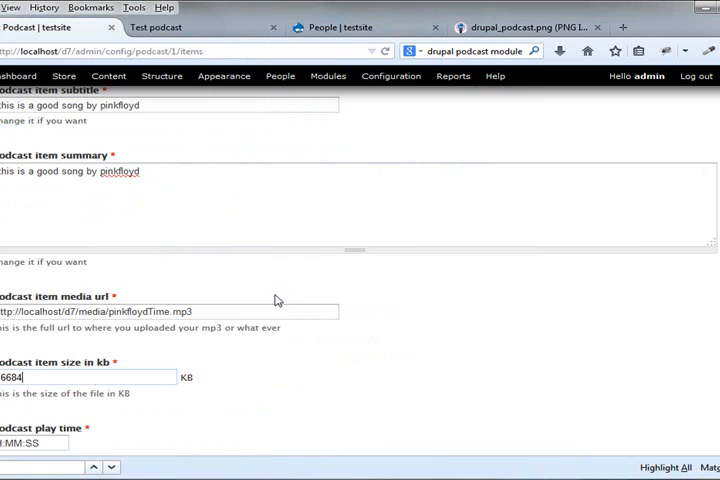
pyautogui.scroll(-3)
pyautogui.write('7:06')
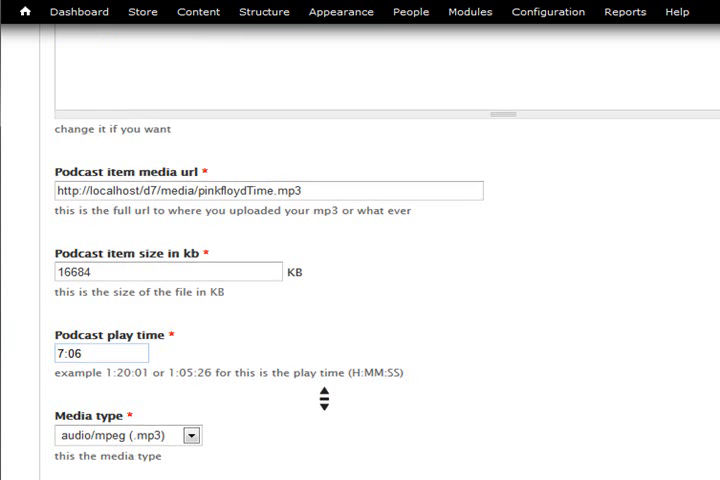
pyautogui.click(196, 258)
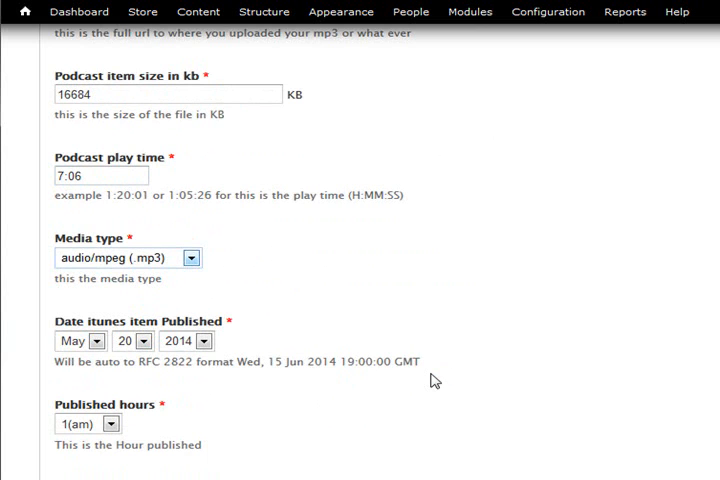
pyautogui.moveTo(204, 422)
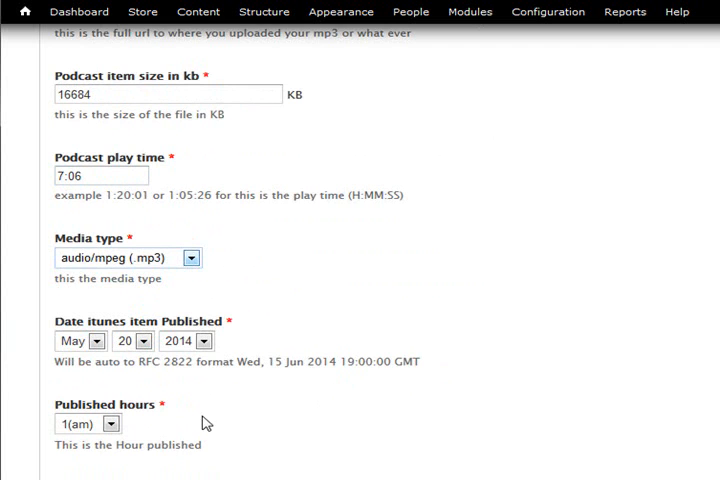
pyautogui.scroll(-3)
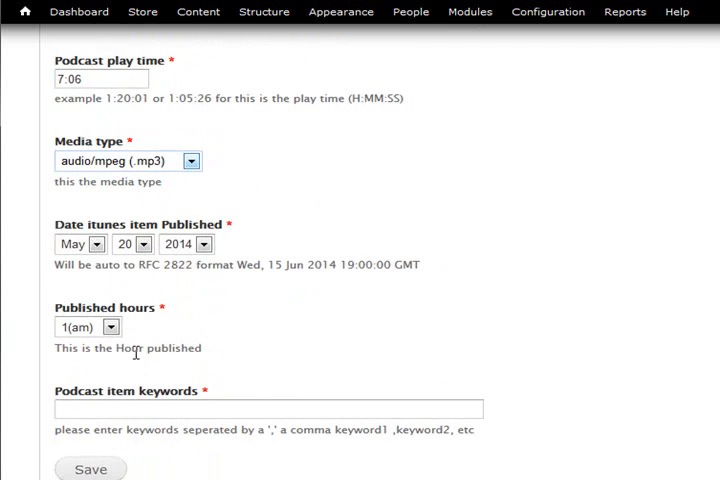
# - Set the publish hour to 4(am) and add keywords 'pinkfloyd, good tuens', then save
pyautogui.click(112, 328)
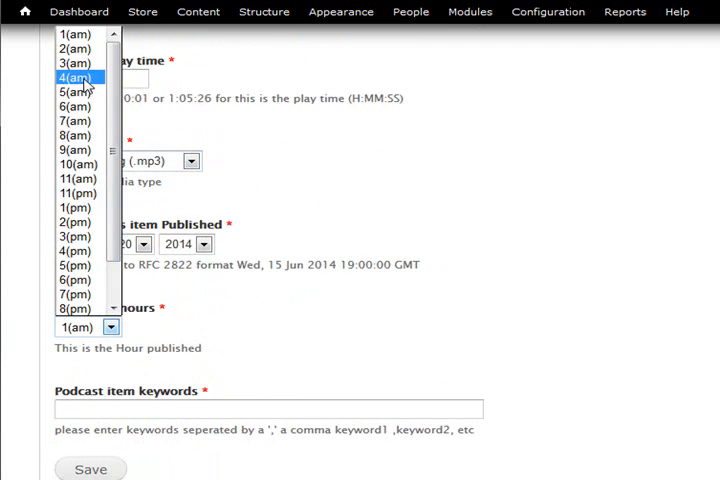
pyautogui.click(76, 76)
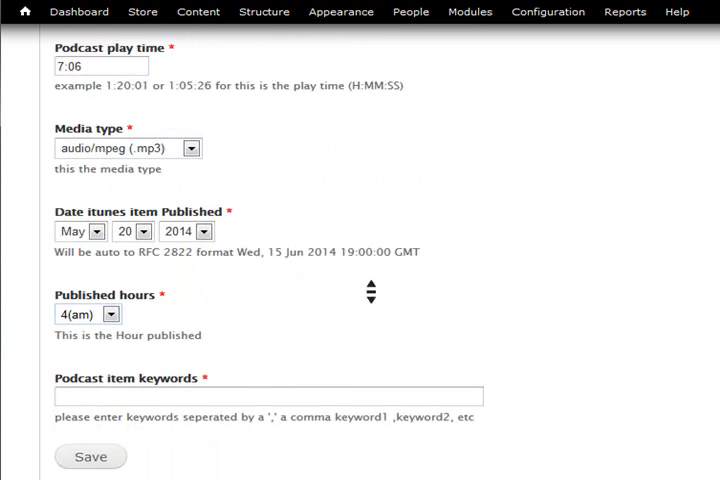
pyautogui.click(90, 400)
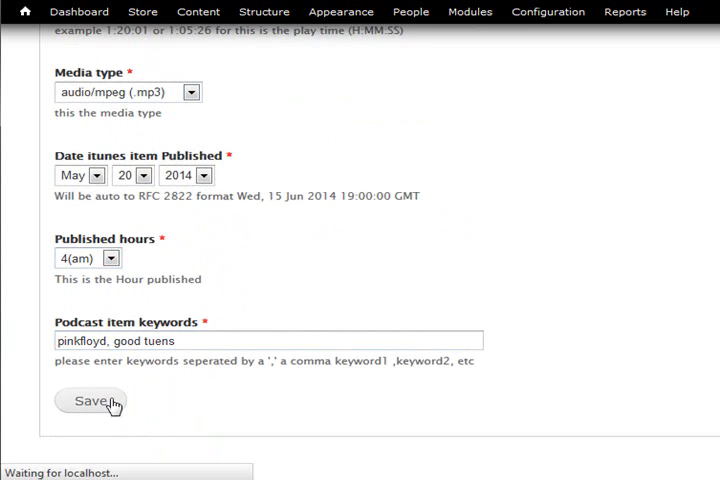
# - Save the Some Pink floyd action item, re-edit and update it, then return to podcast admin
pyautogui.click(90, 400)
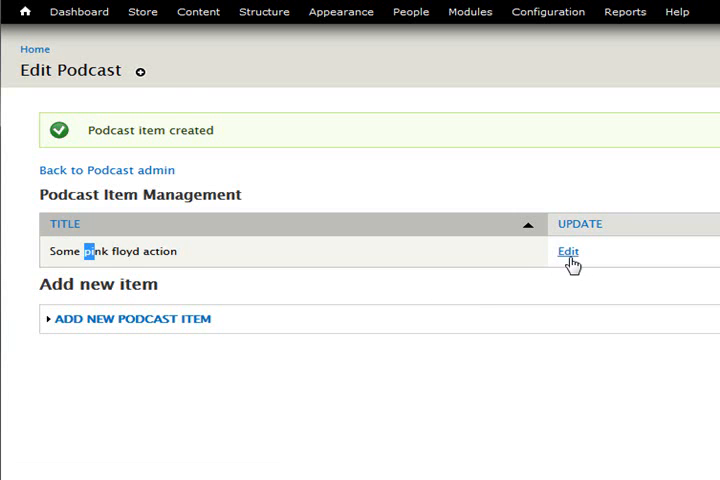
pyautogui.click(568, 252)
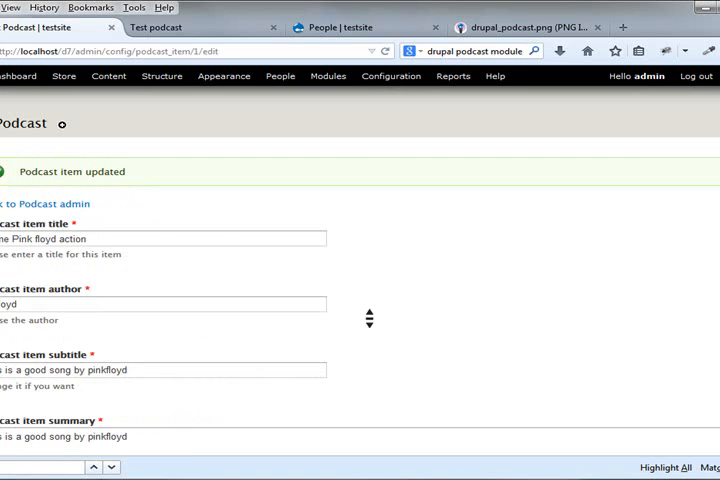
pyautogui.click(36, 204)
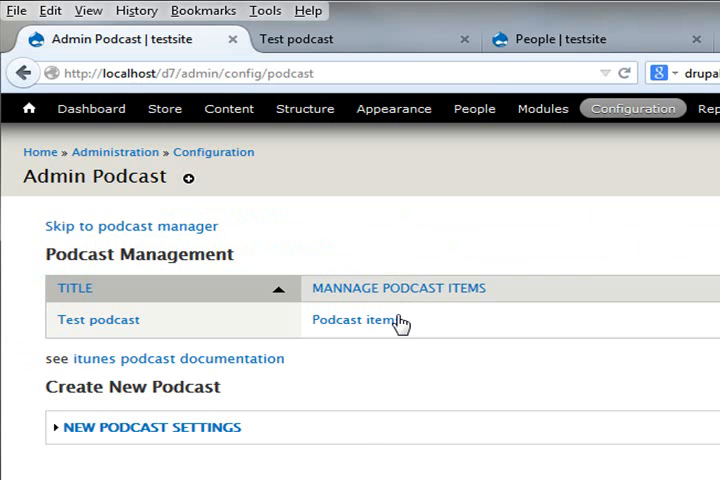
# - Bring iTunes forward with its File commands showing Subscribe to Podcast
pyautogui.click(356, 320)
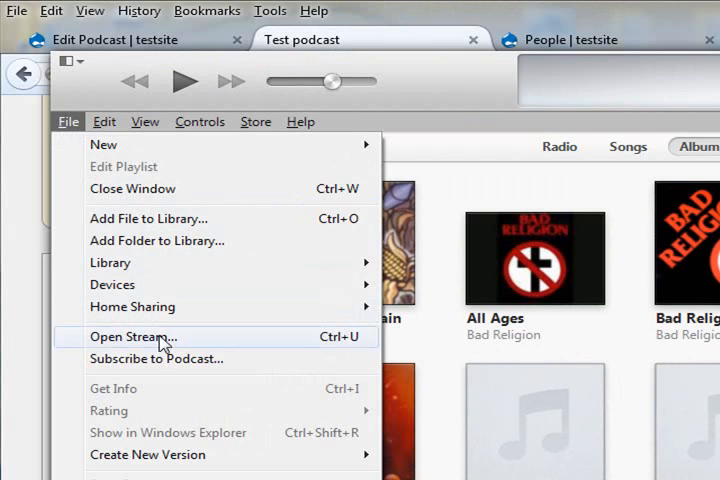
# - Subscribe iTunes to the localhost Test podcast feed listing the Some Pink floyd action episode
pyautogui.click(156, 358)
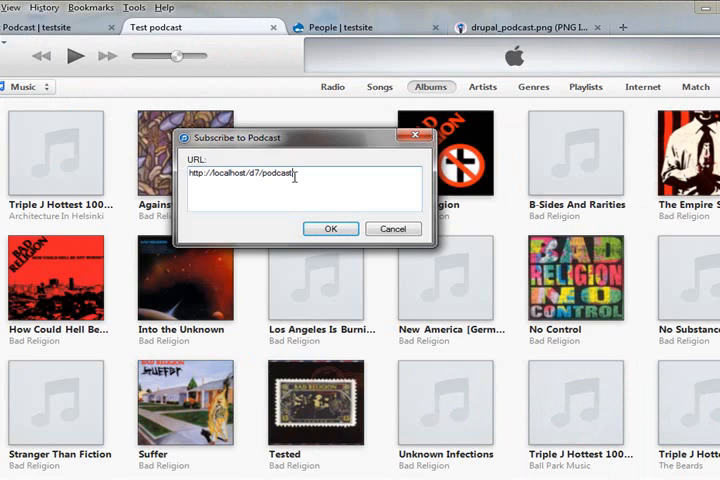
pyautogui.click(332, 228)
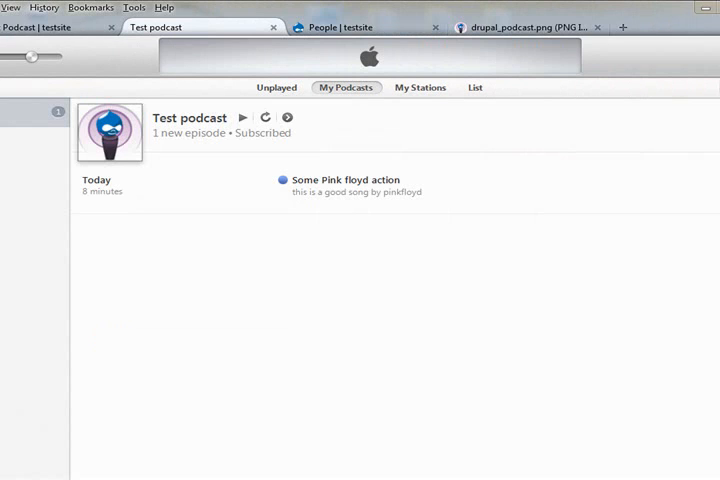
pyautogui.moveTo(226, 204)
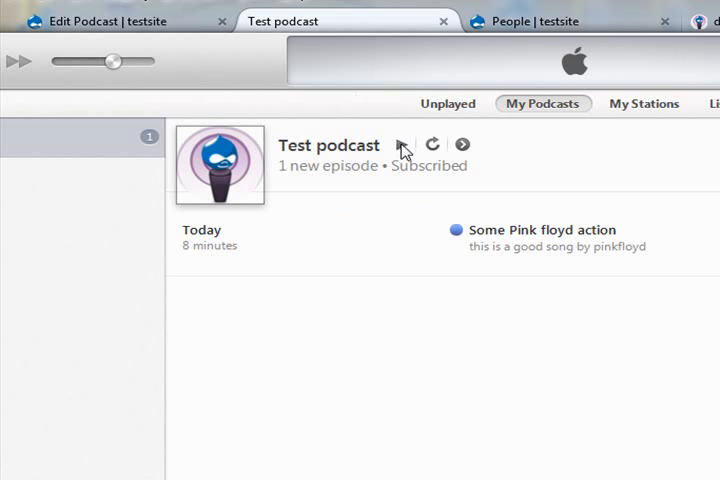
pyautogui.moveTo(586, 268)
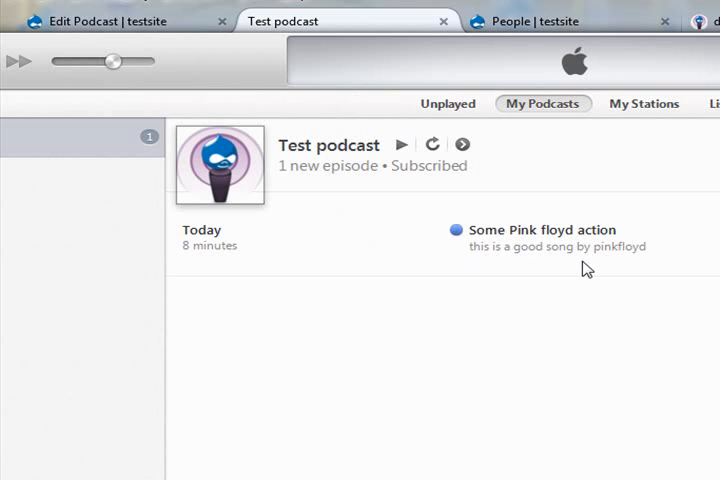
pyautogui.moveTo(262, 268)
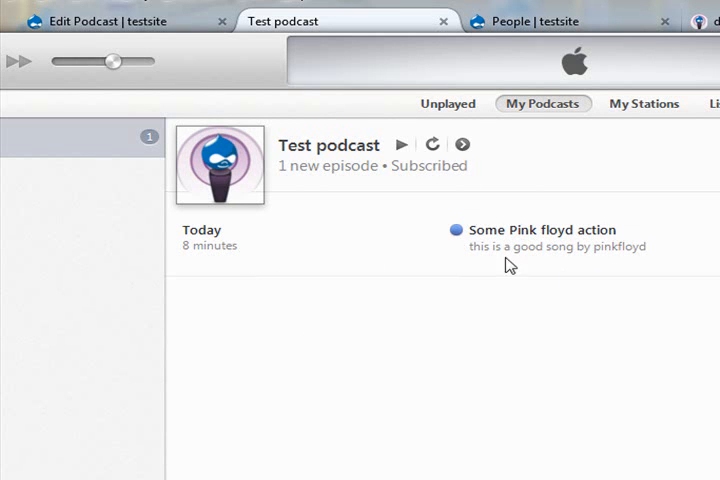
pyautogui.moveTo(252, 250)
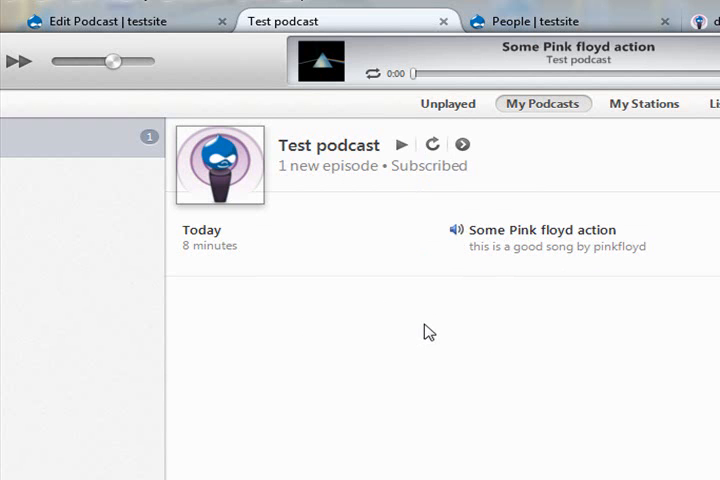
# - Return to the Drupal Admin Podcast tab and review the New Podcast Settings fields
pyautogui.click(100, 32)
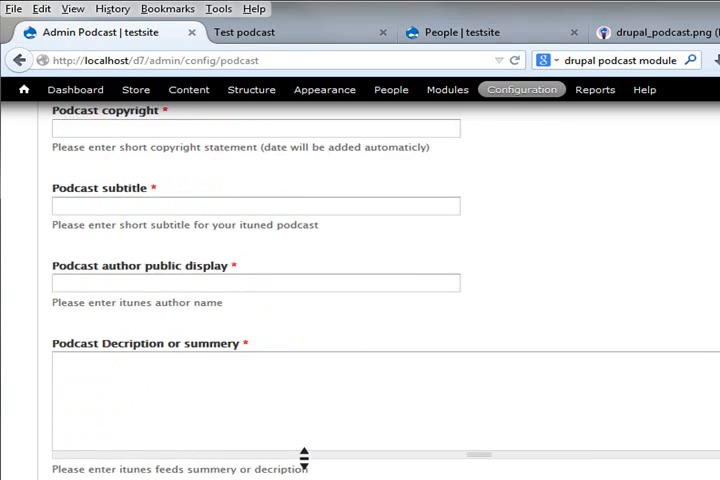
pyautogui.scroll(-3)
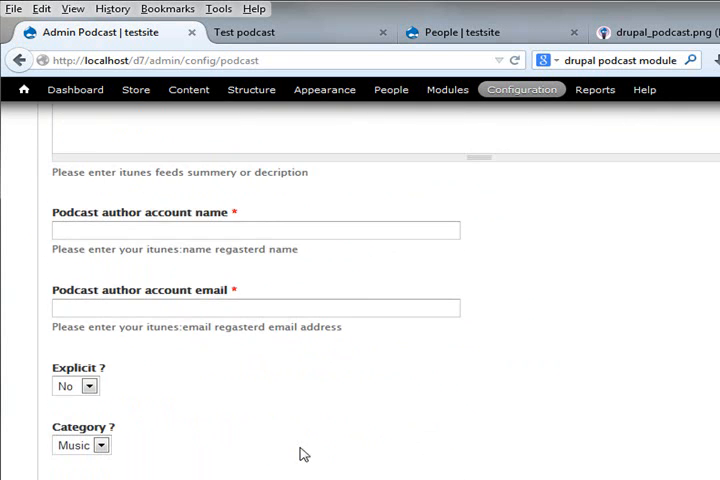
pyautogui.scroll(-3)
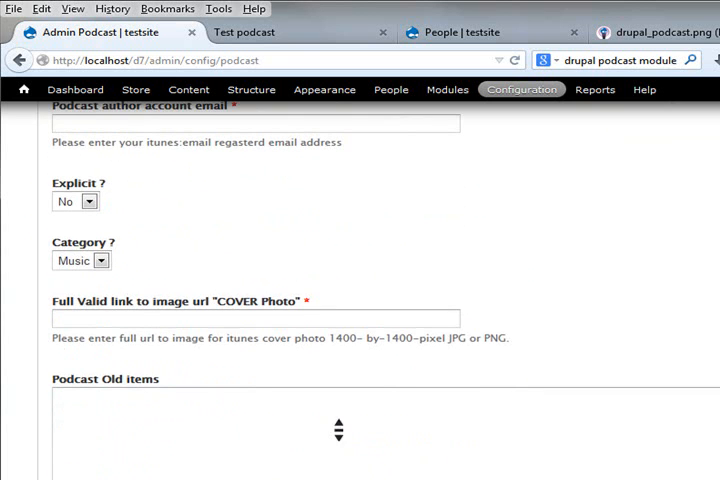
pyautogui.click(256, 318)
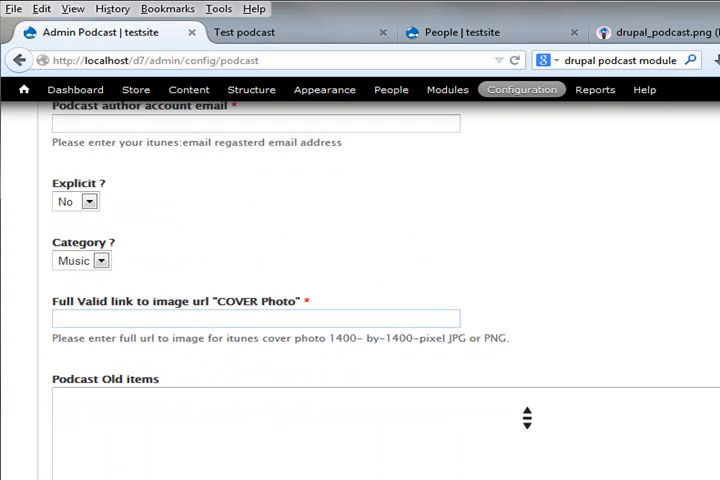
pyautogui.click(256, 318)
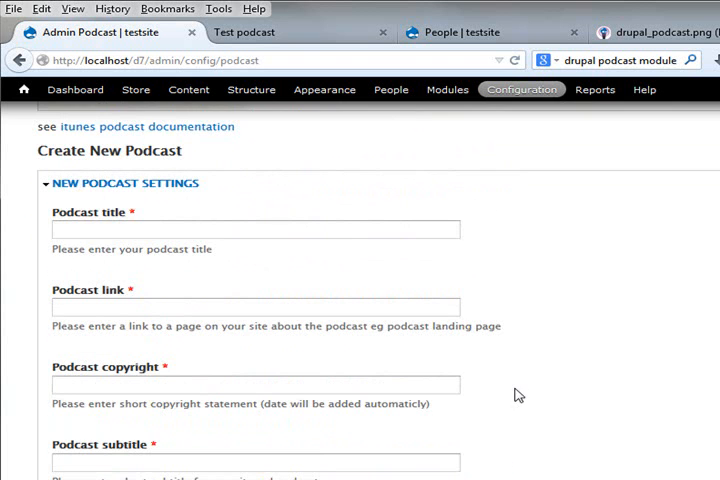
# - Show the drupal.org Drupal Podcast sandbox page with its features and installation steps
pyautogui.click(244, 32)
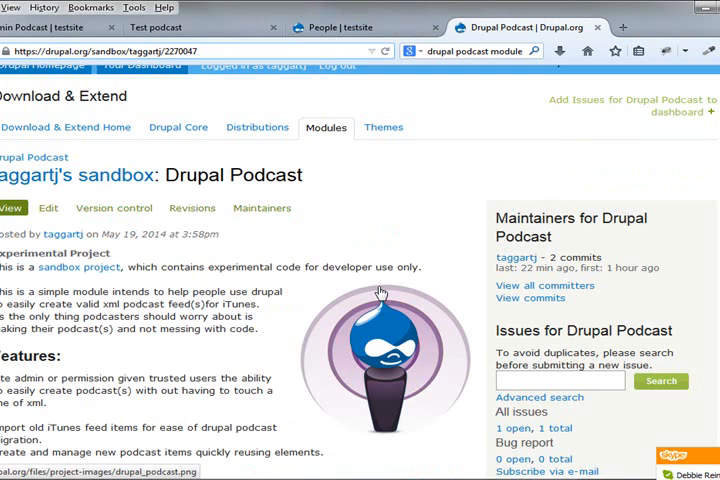
pyautogui.scroll(-3)
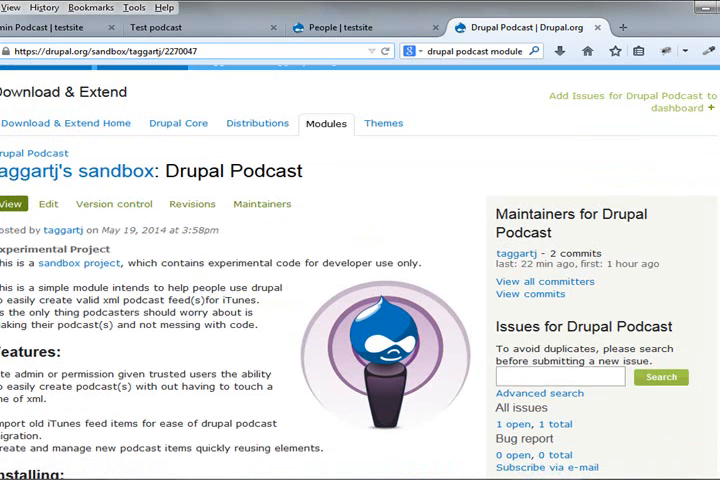
pyautogui.scroll(-3)
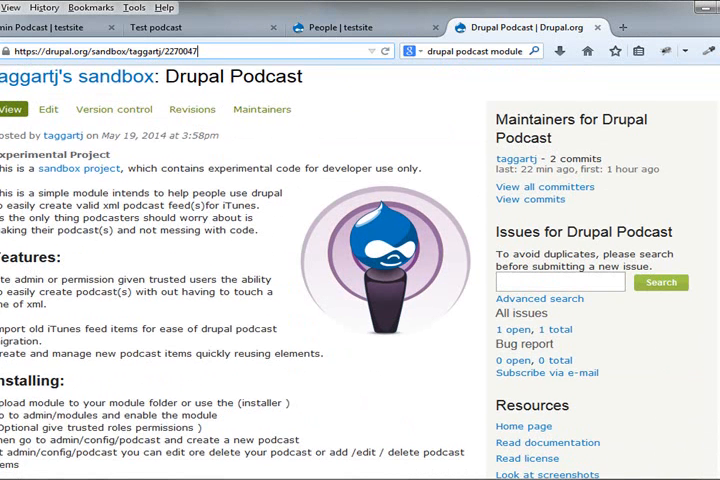